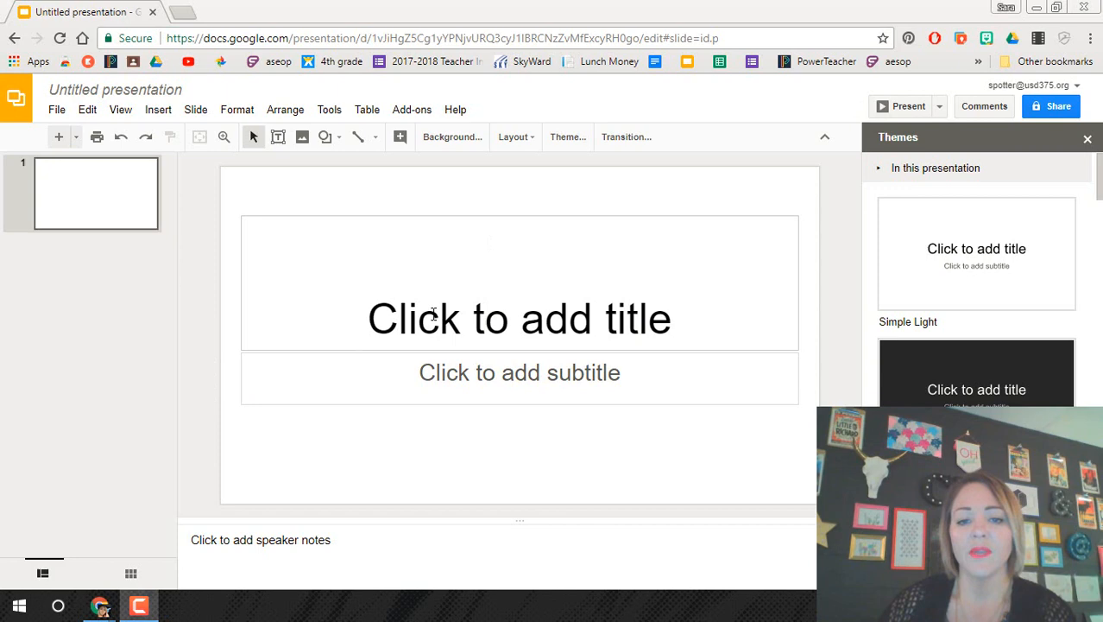
mouse_move(691, 297)
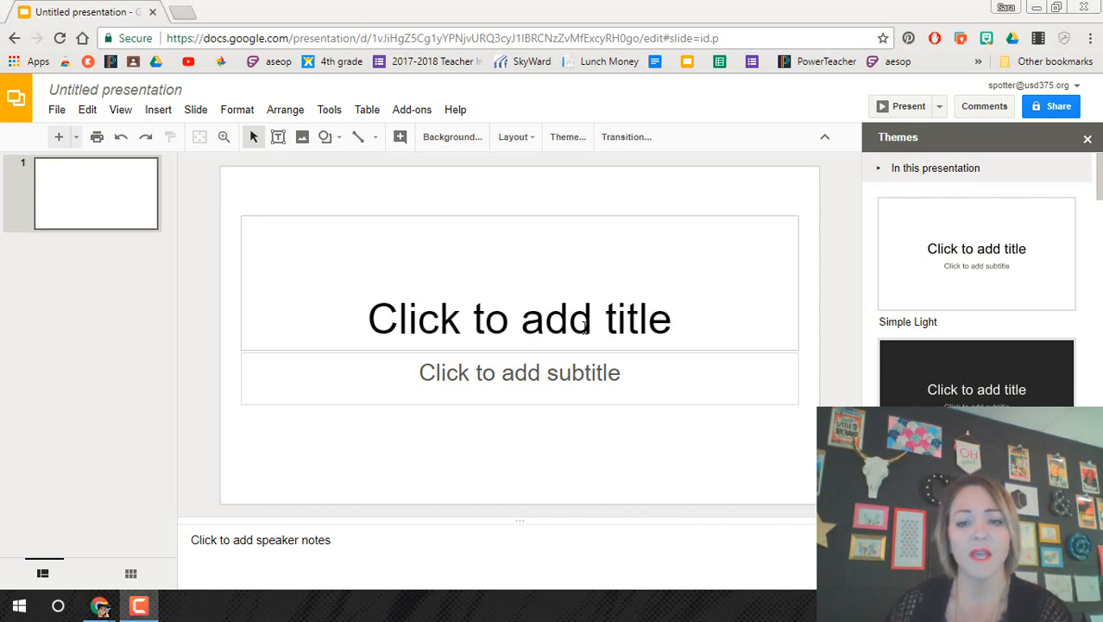
mouse_move(639, 218)
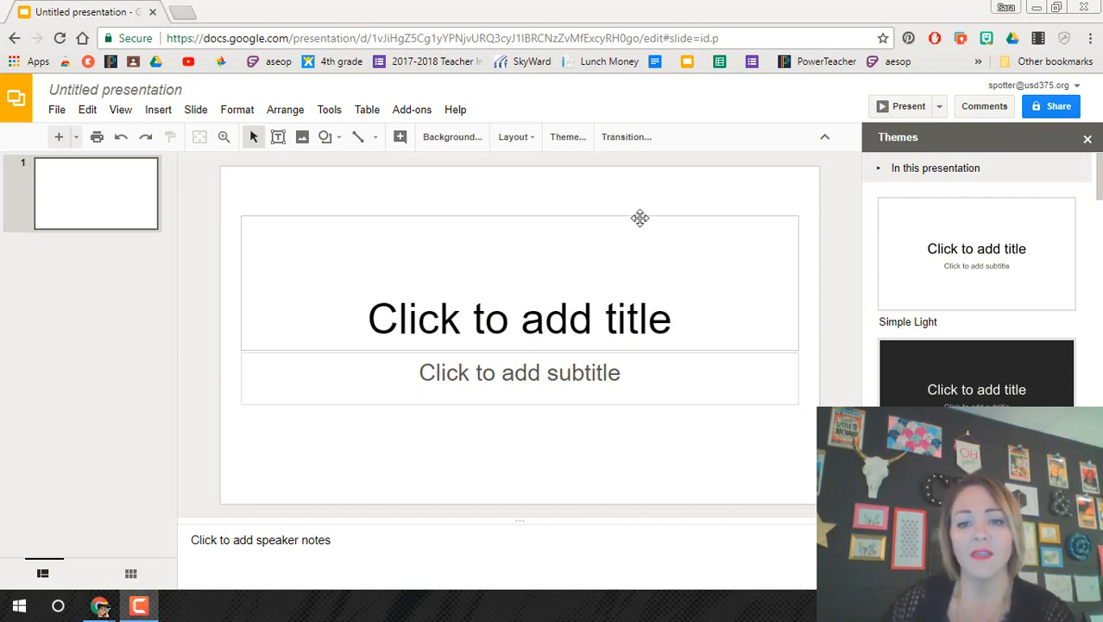
mouse_move(631, 221)
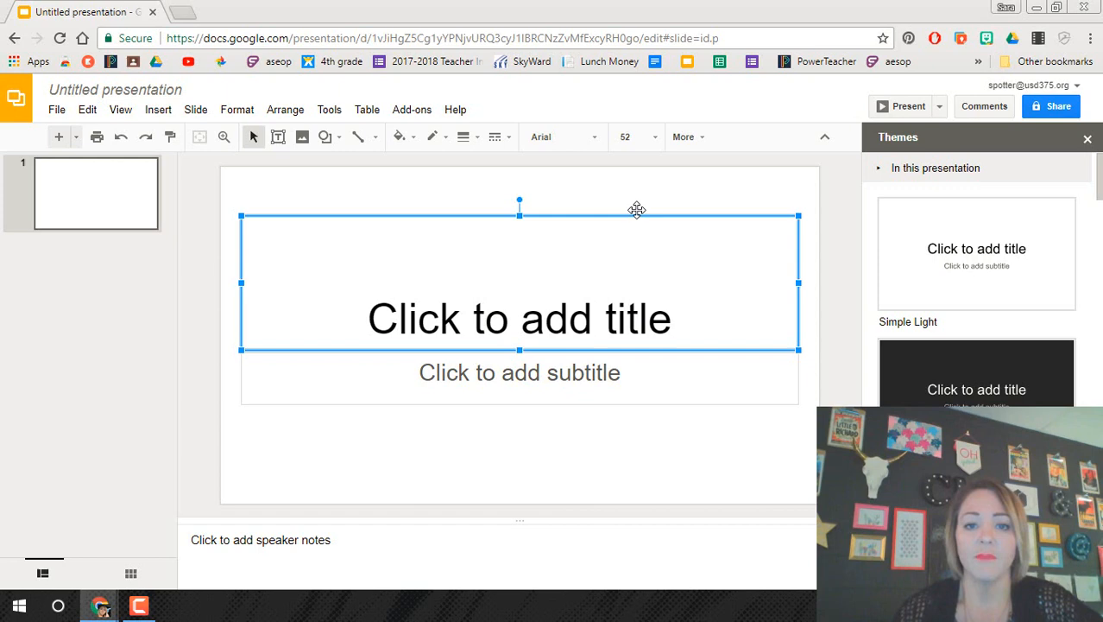
Delete the title placeholder and select the subtitle placeholder for removal
key("Delete")
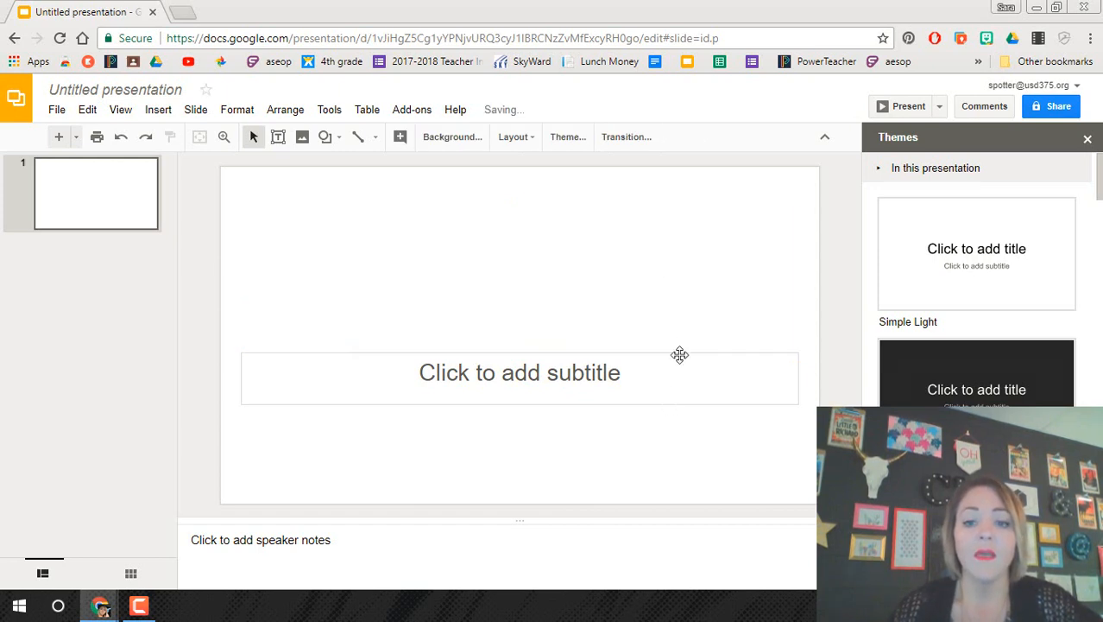
left_click(518, 373)
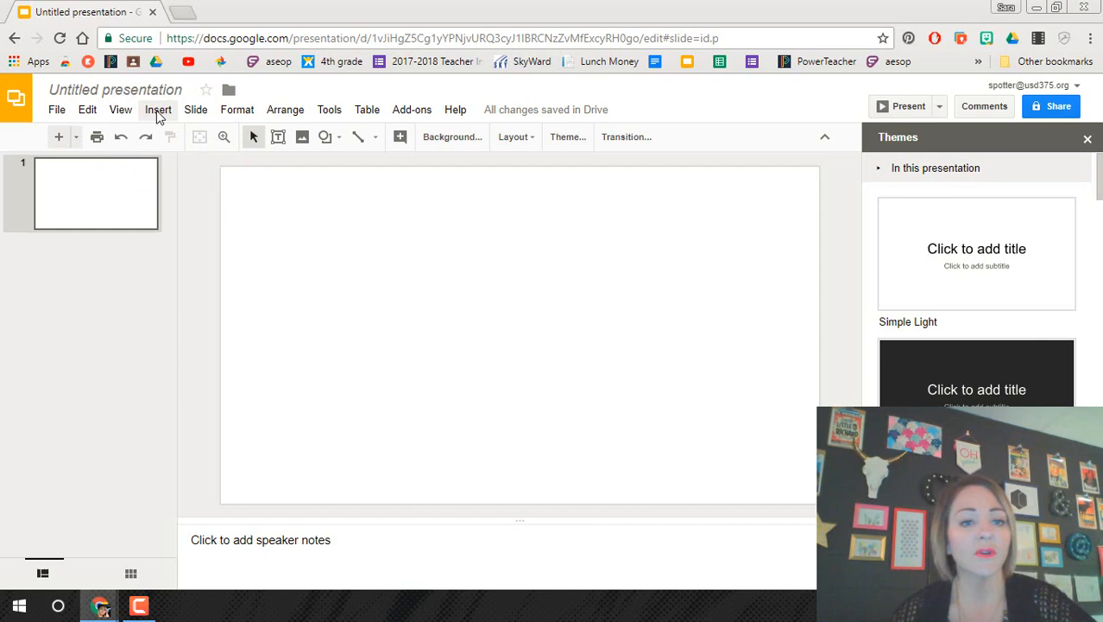
Bring up Insert > Video with the empty YouTube search field focused
left_click(159, 109)
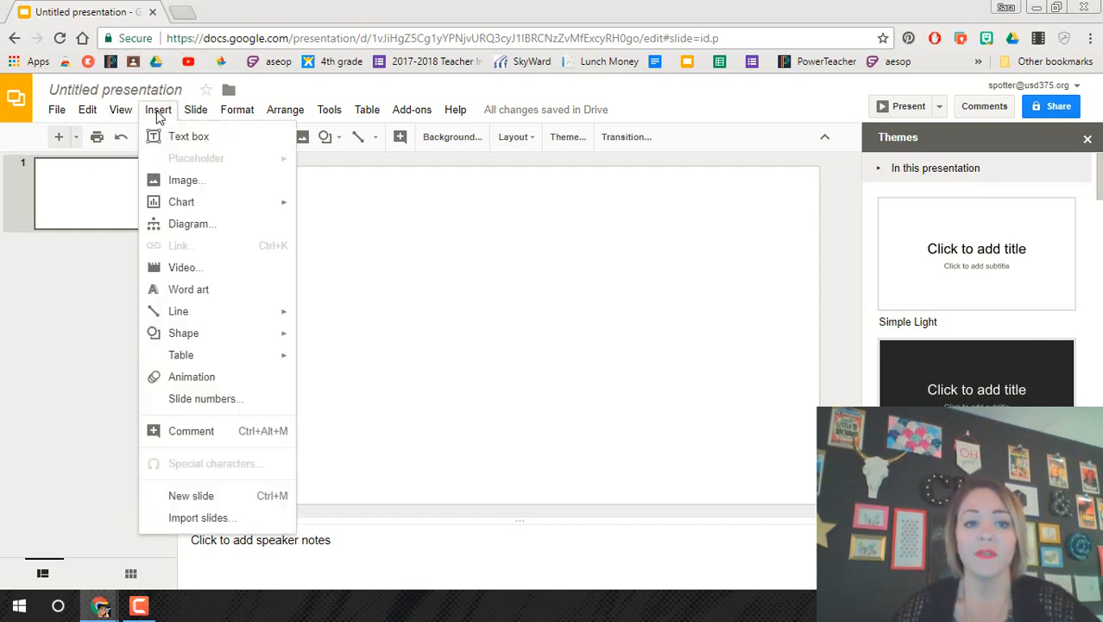
mouse_move(187, 265)
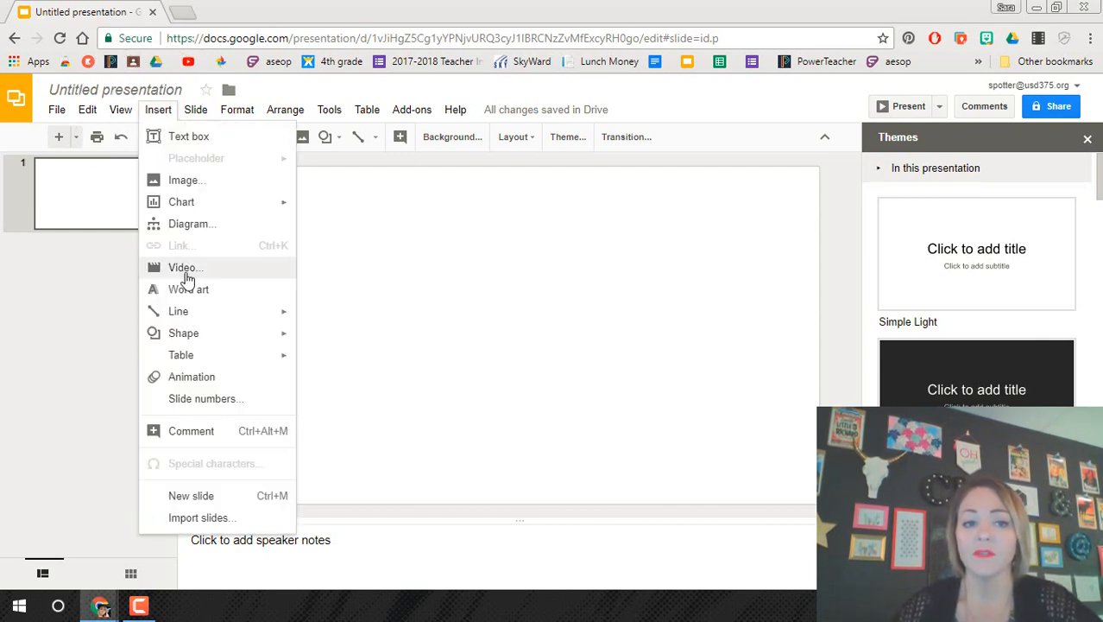
left_click(185, 266)
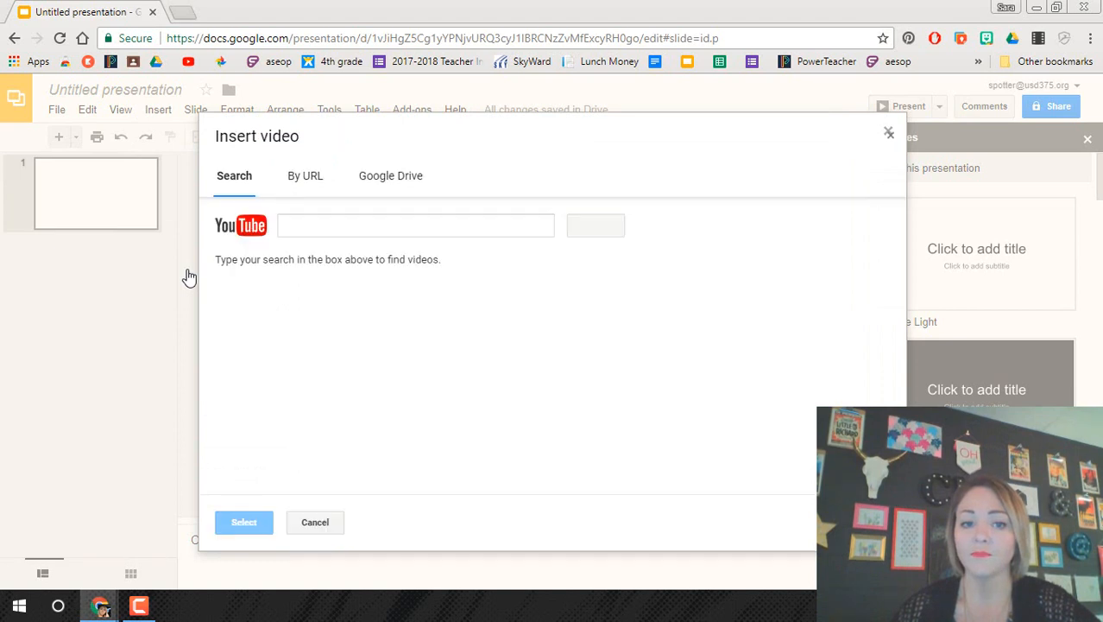
left_click(414, 224)
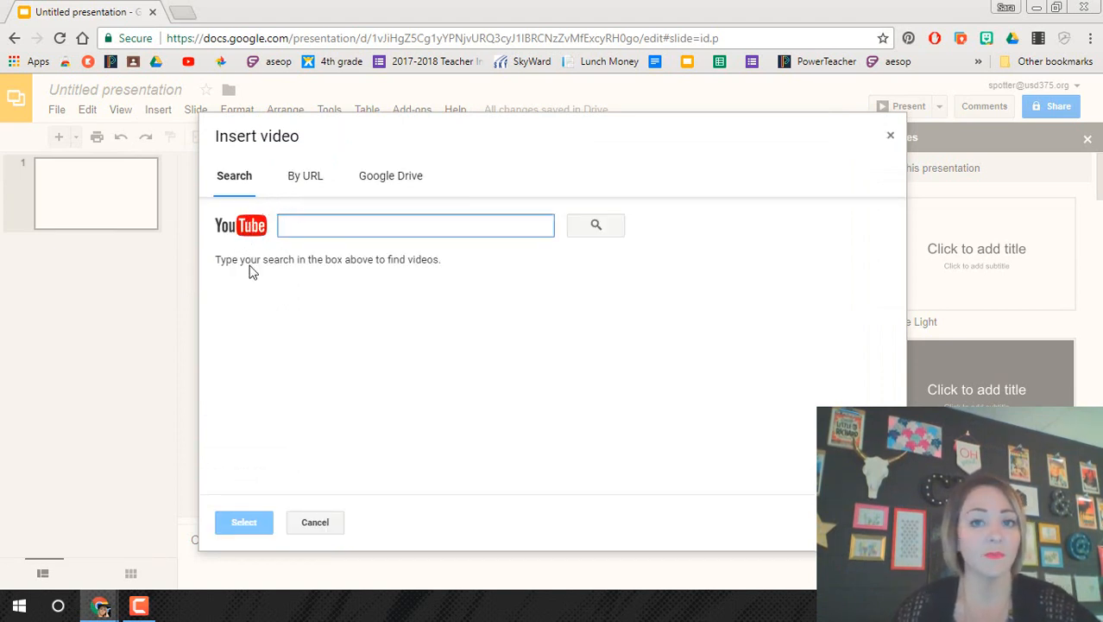
mouse_move(287, 269)
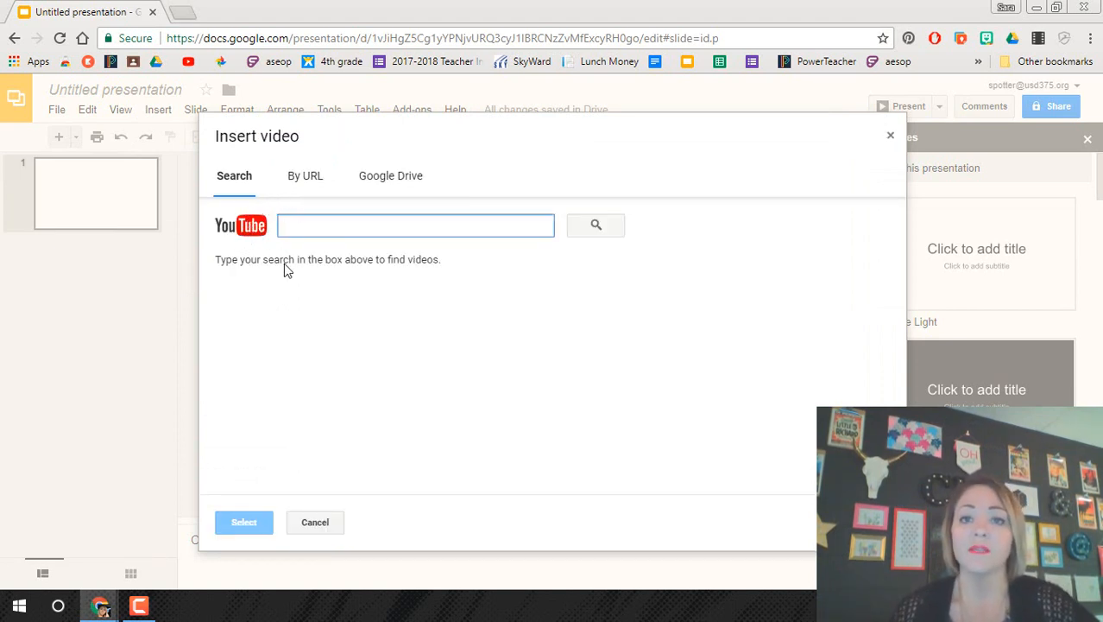
left_click(414, 224)
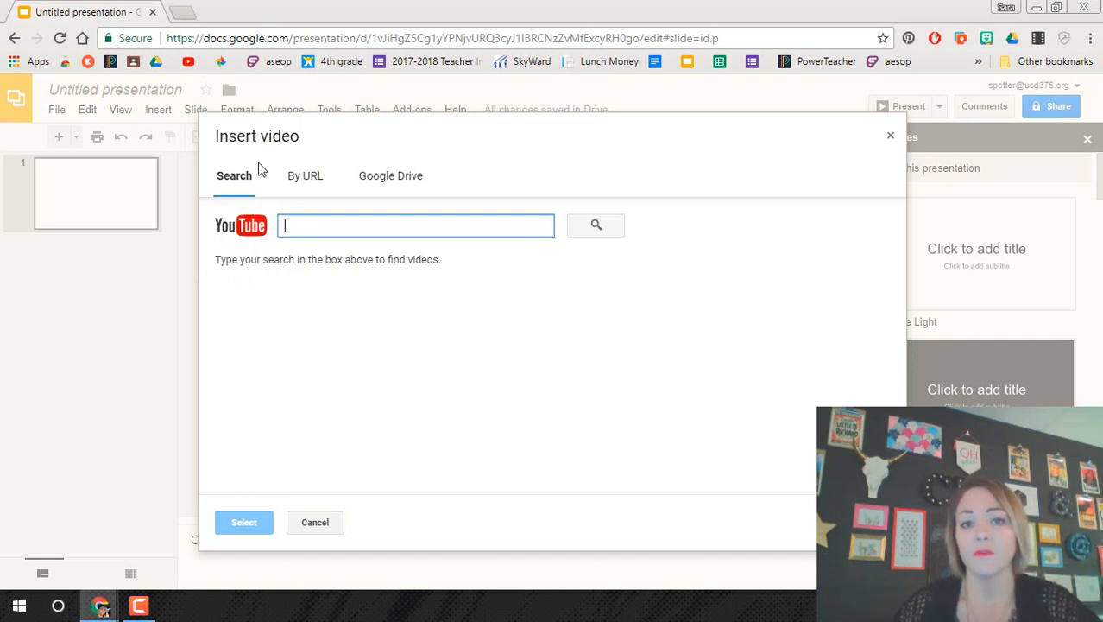
mouse_move(181, 14)
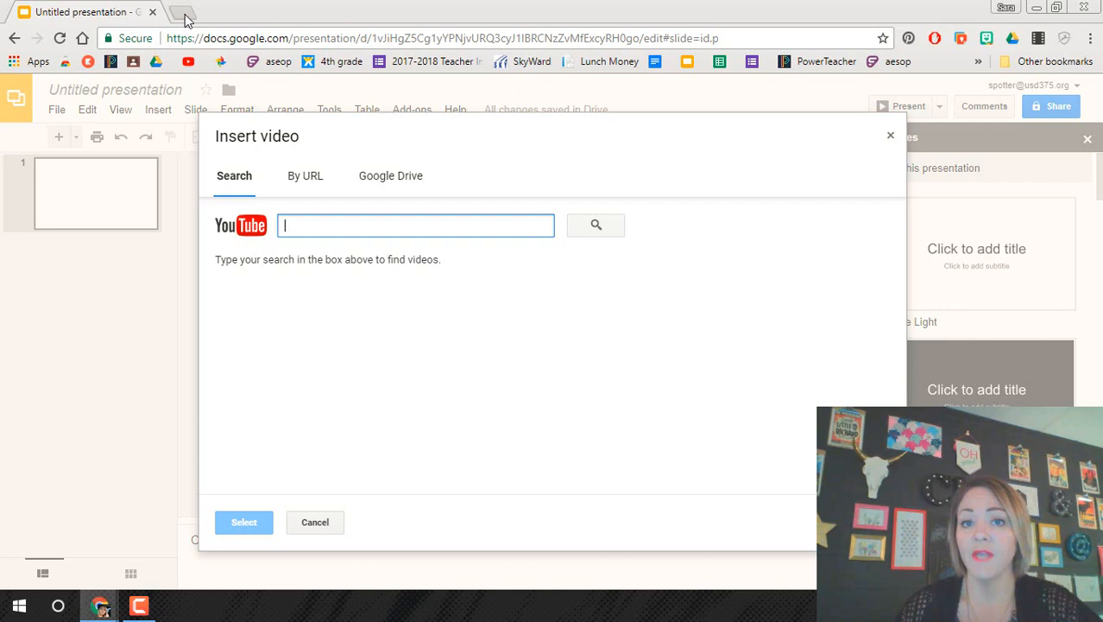
Open the channel's 47 uploaded videos in YouTube Creator Studio in a new tab
left_click(183, 10)
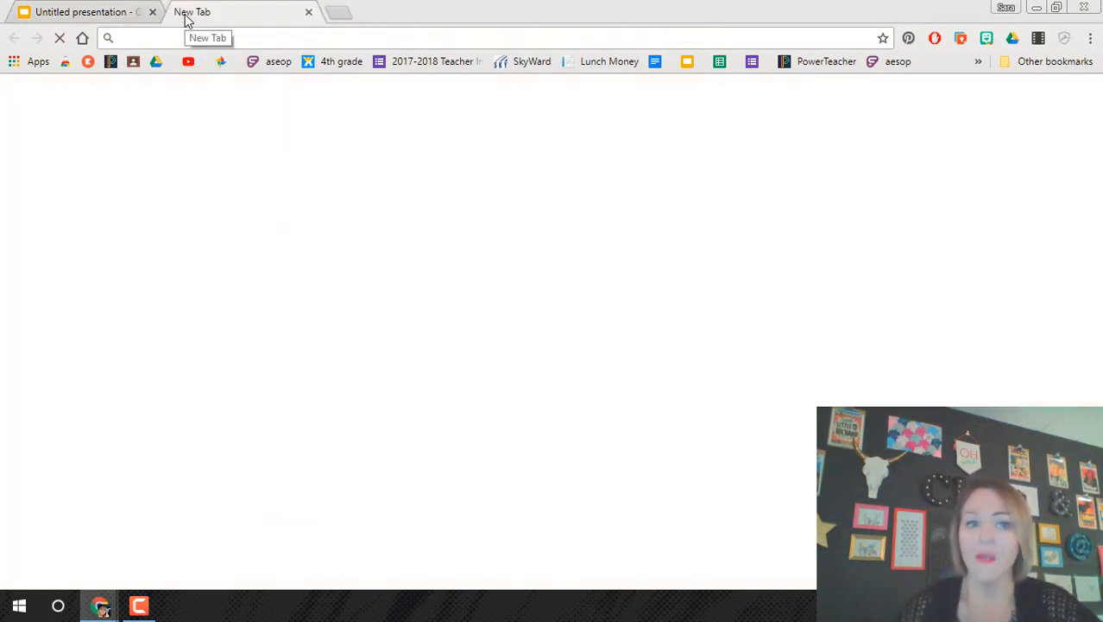
left_click(192, 10)
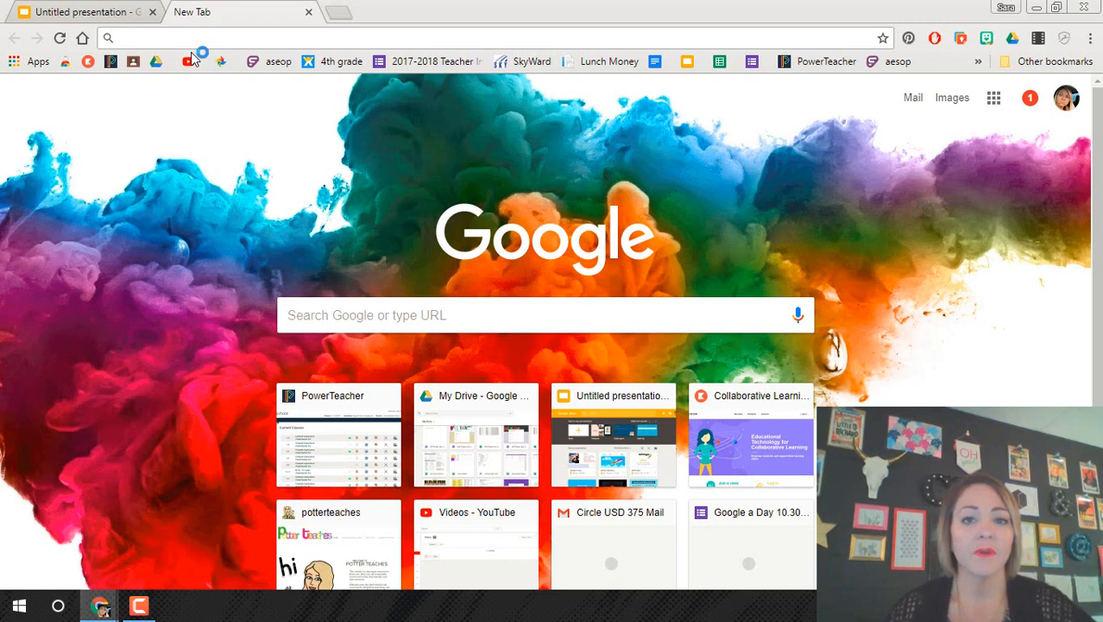
mouse_move(207, 105)
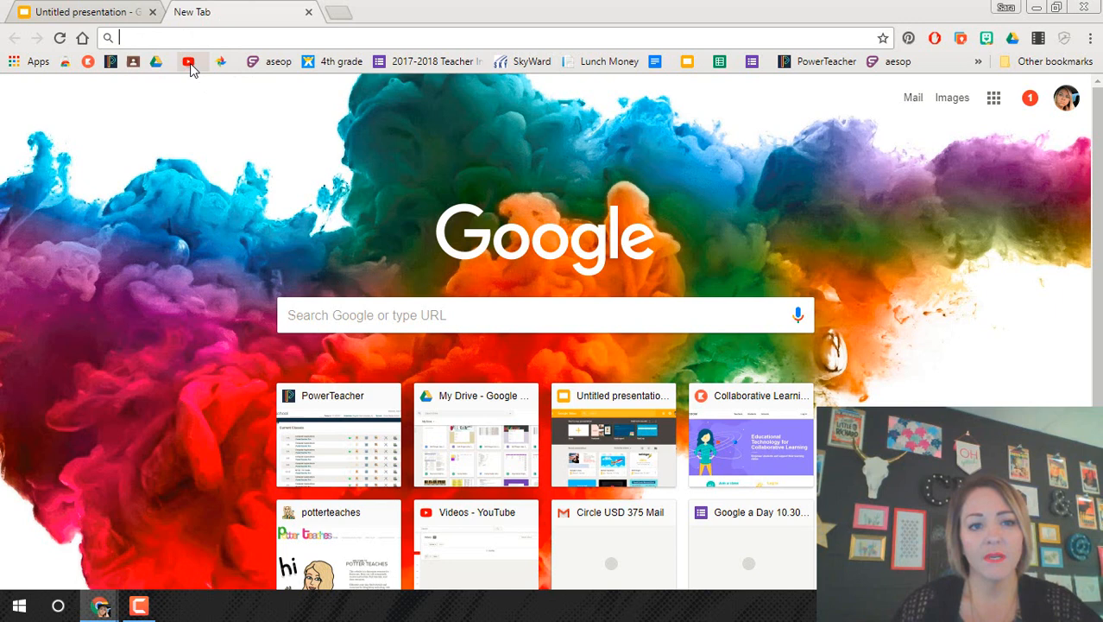
left_click(190, 62)
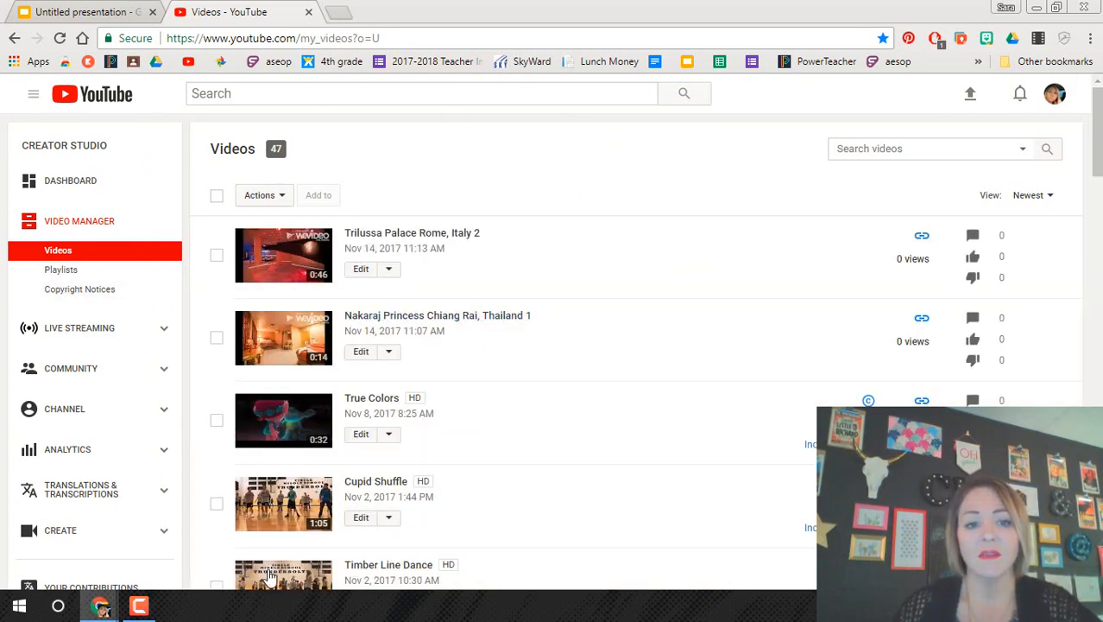
mouse_move(313, 245)
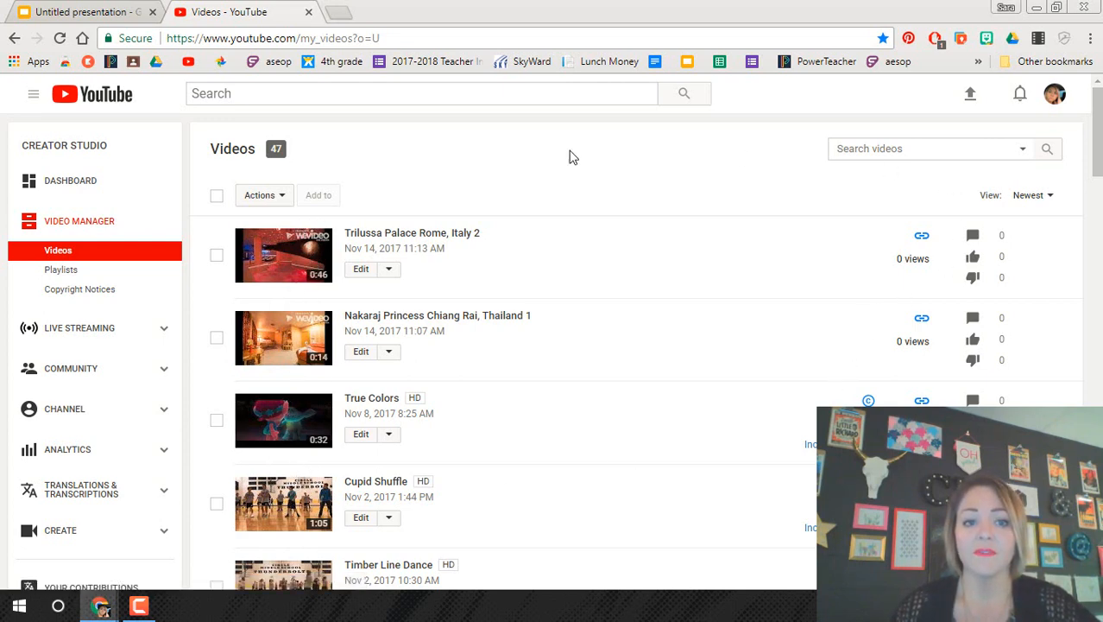
mouse_move(313, 263)
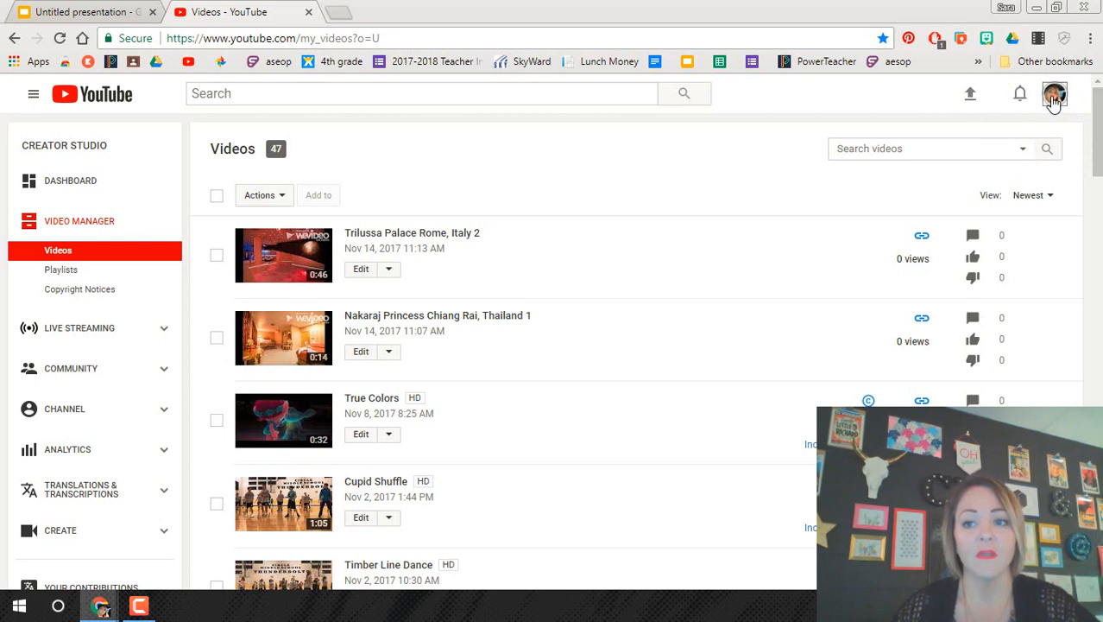
Return via the Creator Studio dashboard to the full video list led by 'Trilussa Palace Rome, Italy 2'
left_click(1053, 93)
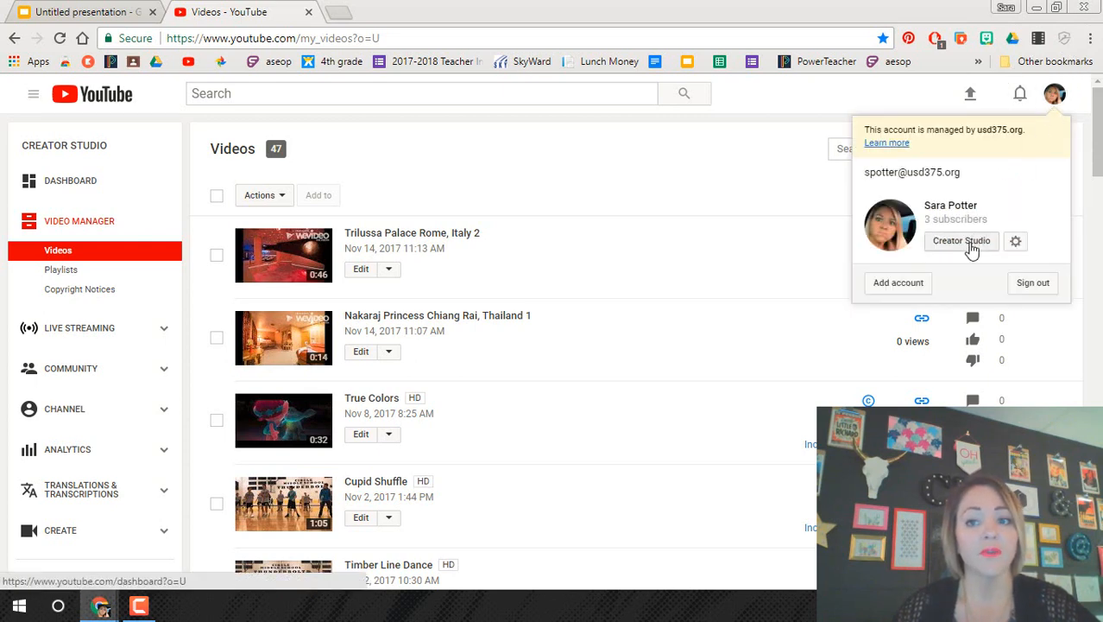
left_click(960, 242)
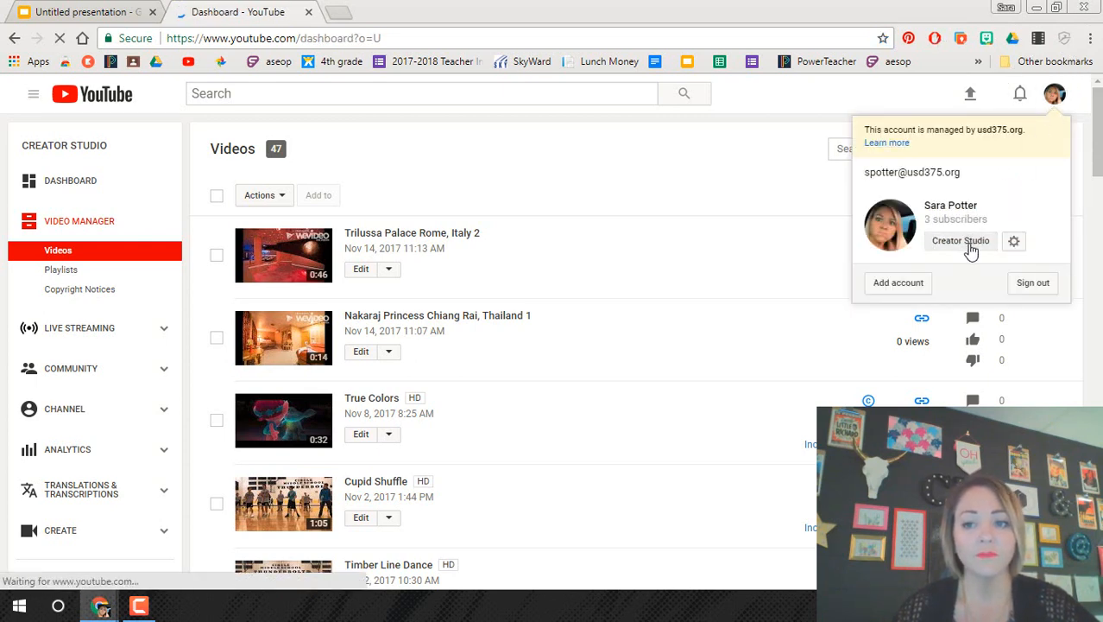
left_click(960, 242)
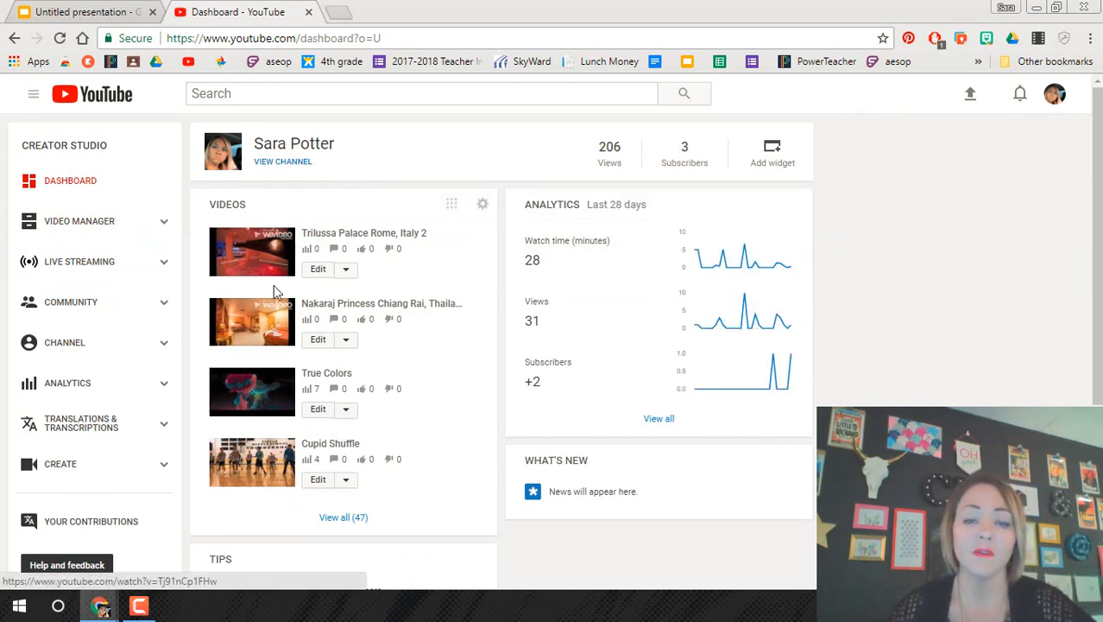
mouse_move(280, 242)
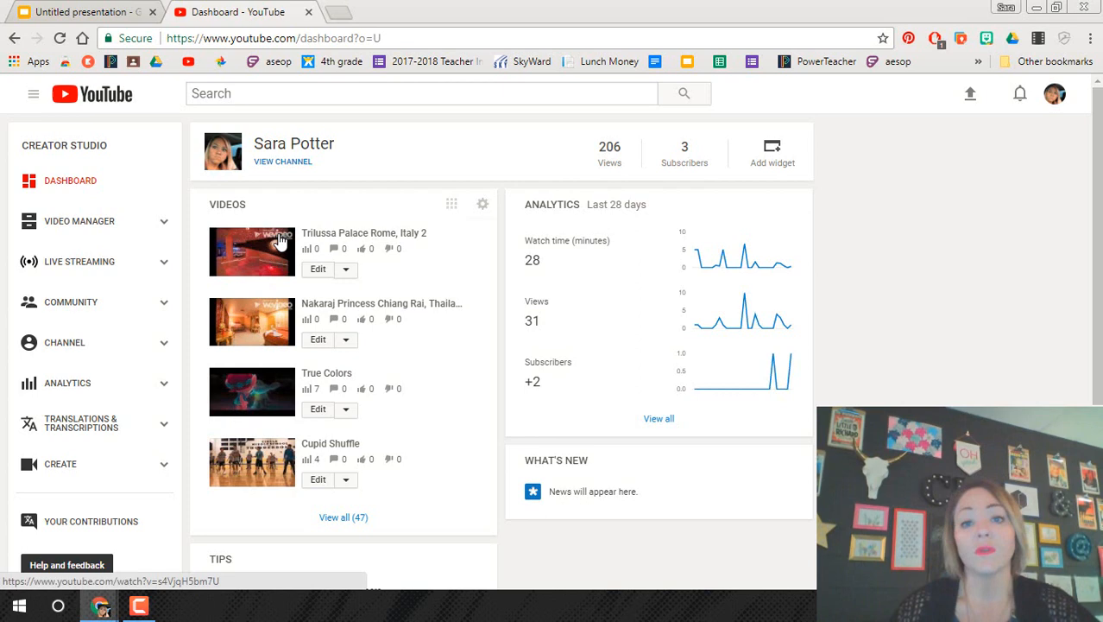
mouse_move(314, 249)
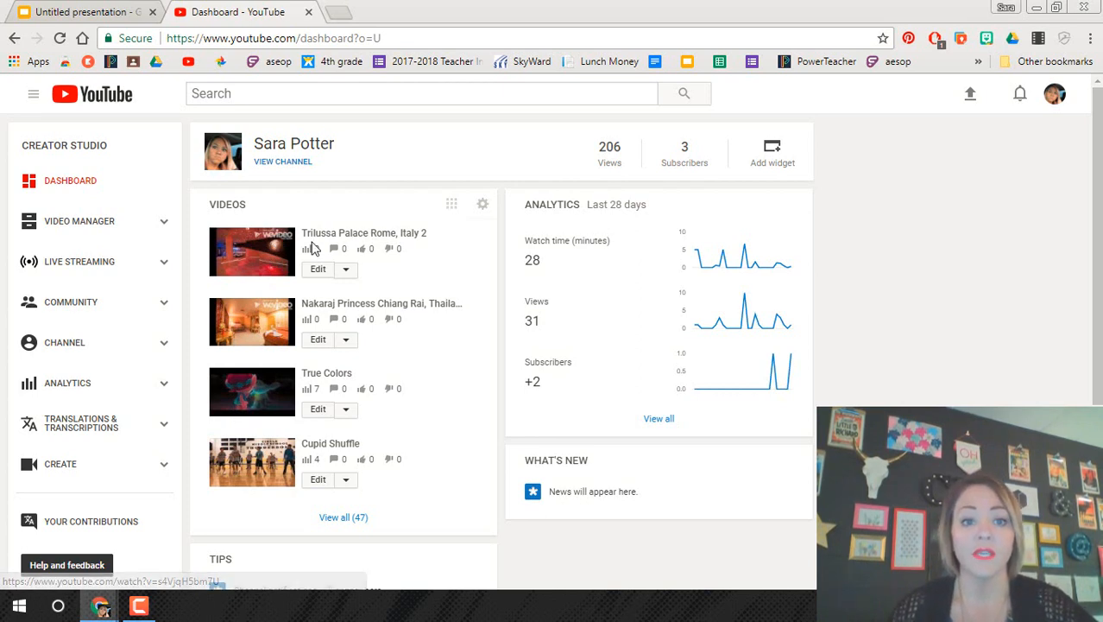
mouse_move(255, 263)
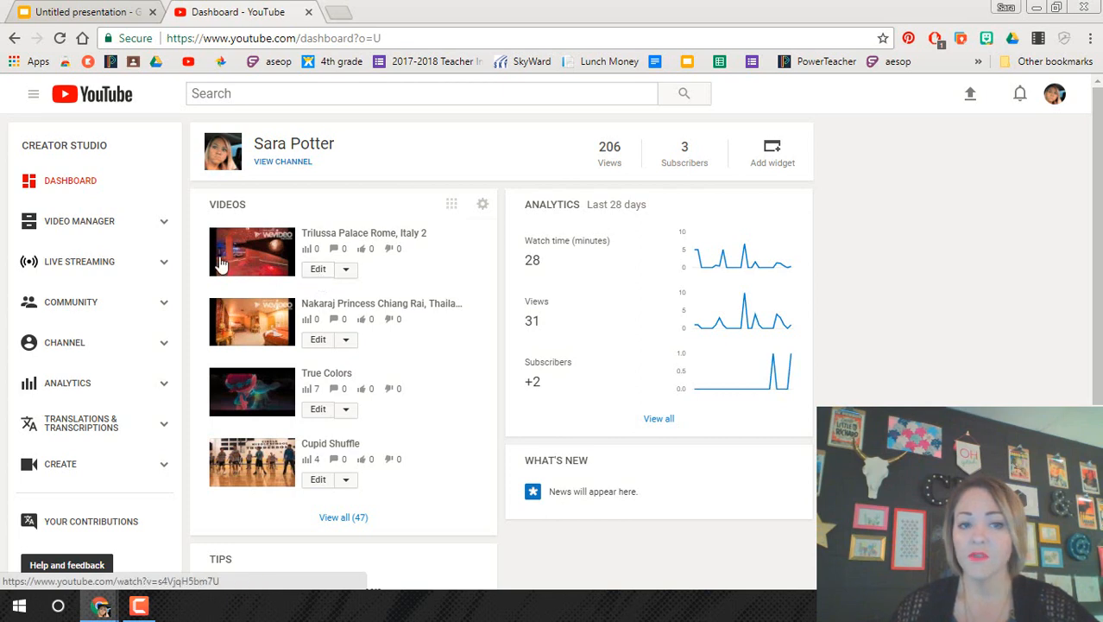
mouse_move(266, 263)
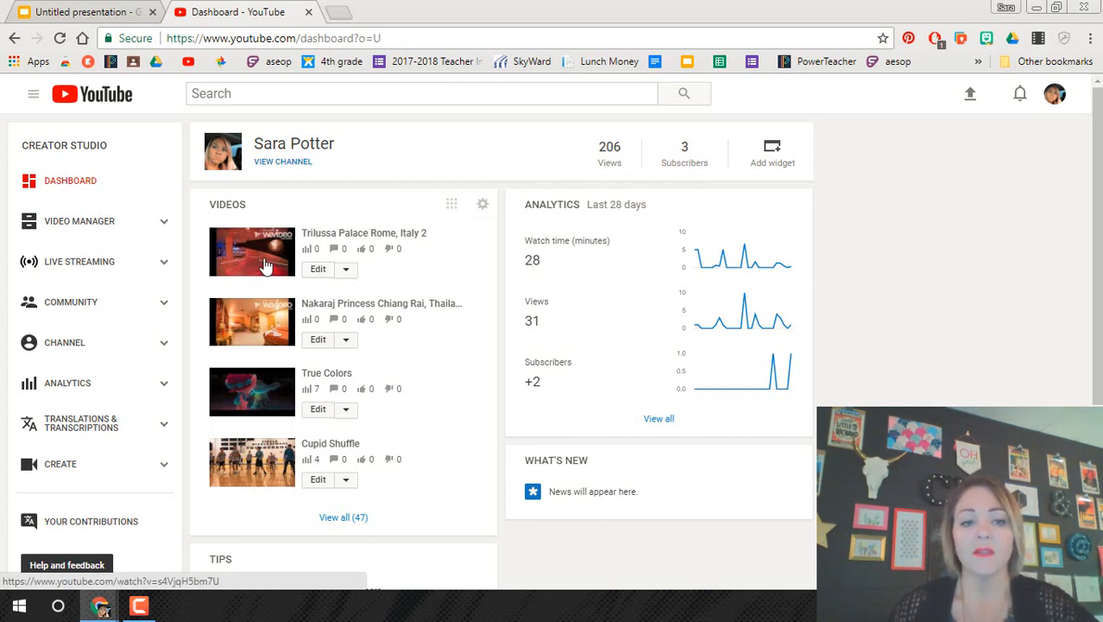
left_click(252, 252)
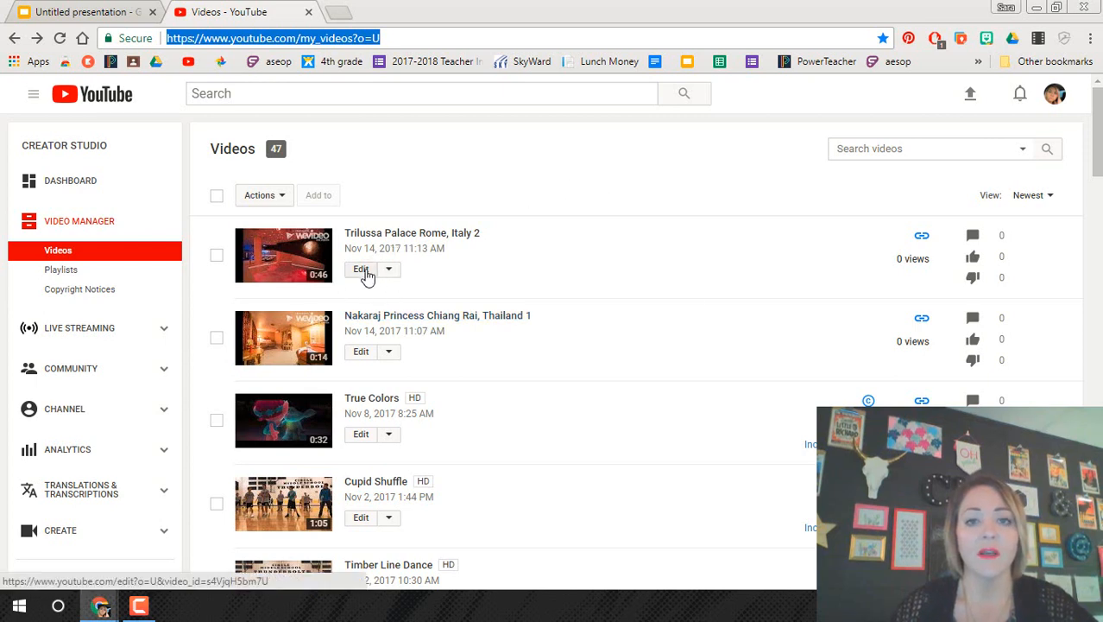
Edit 'Trilussa Palace Rome, Italy 2' and set its first suggested frame as the thumbnail
left_click(361, 269)
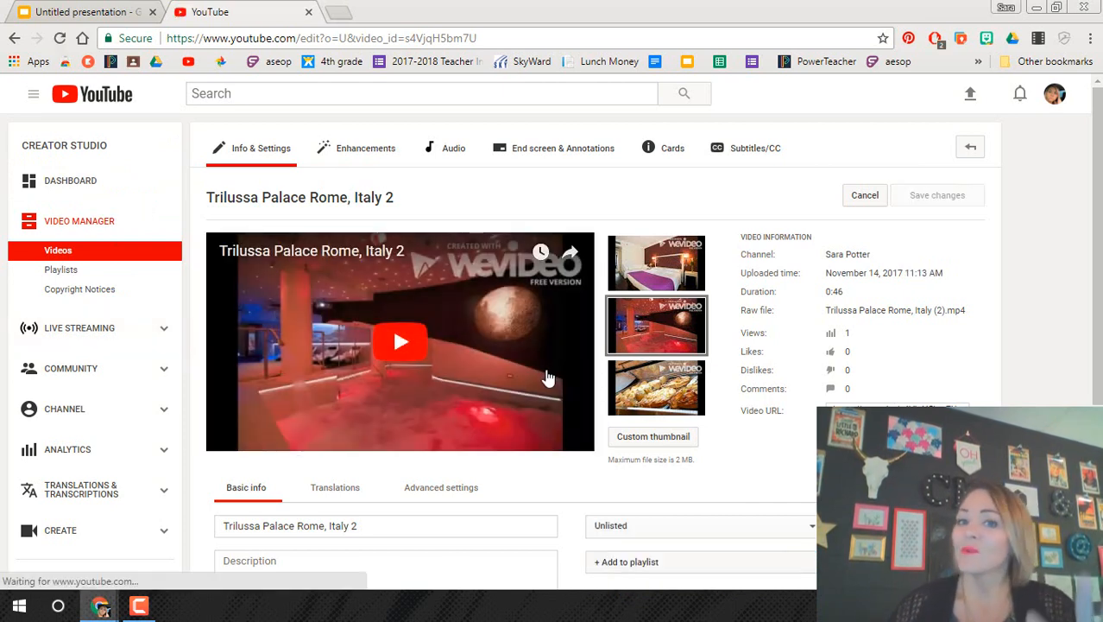
mouse_move(656, 262)
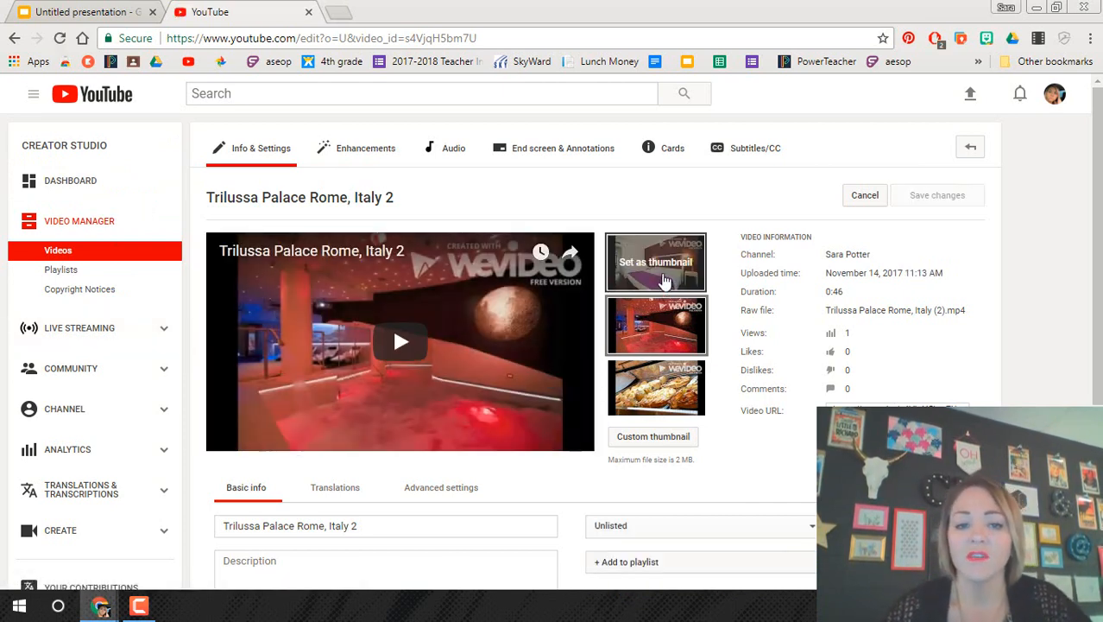
left_click(656, 262)
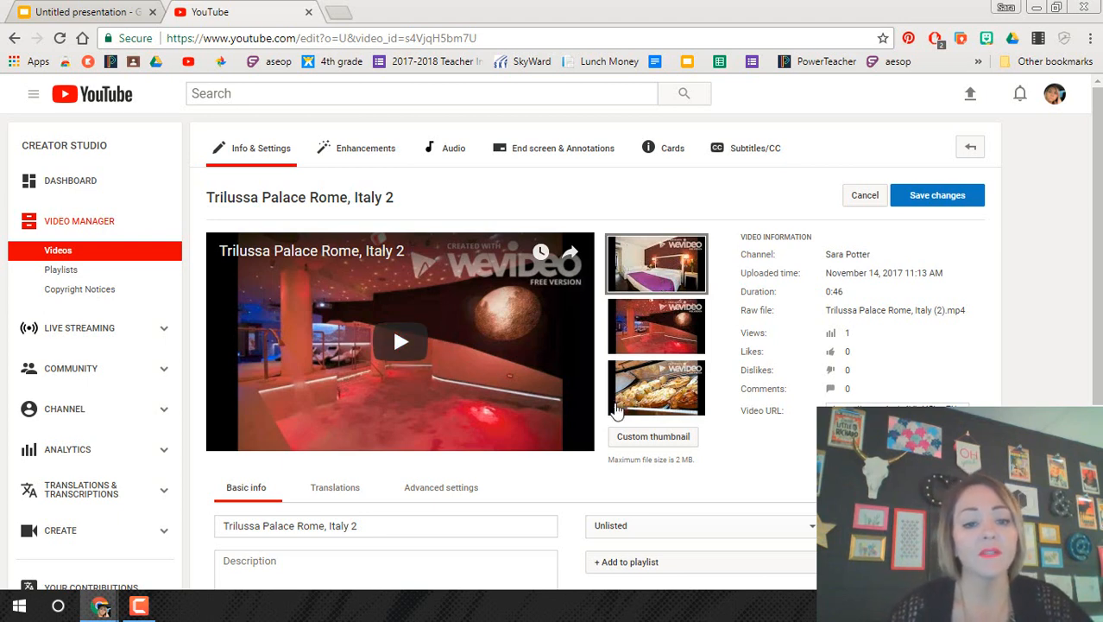
scroll("down", 3)
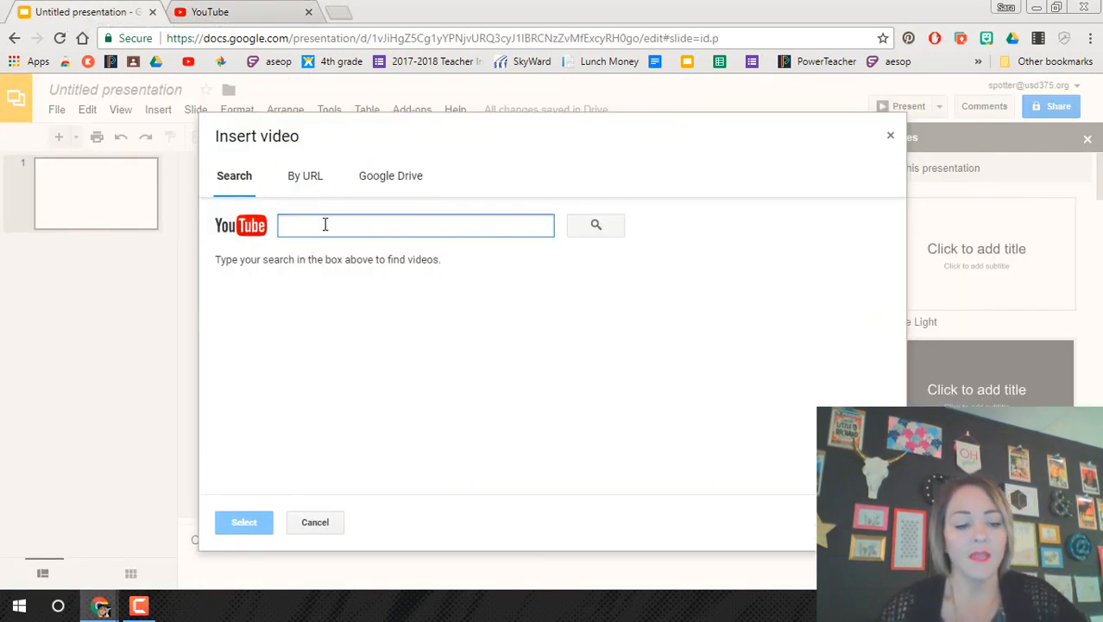
type("https://youtu.be/s4VjqH5bm7U")
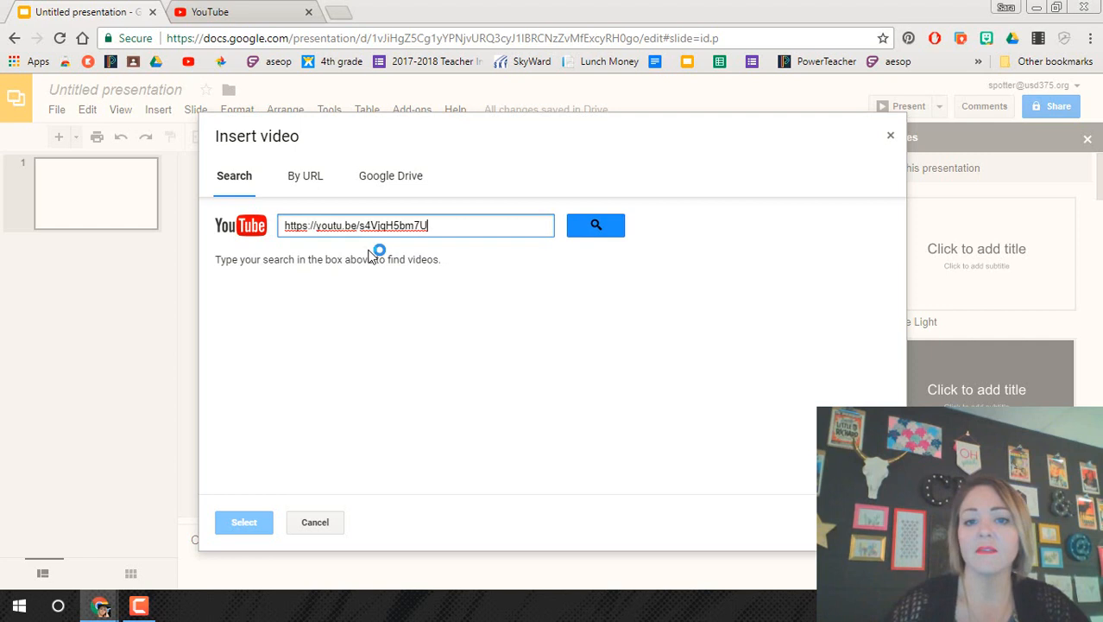
left_click(595, 225)
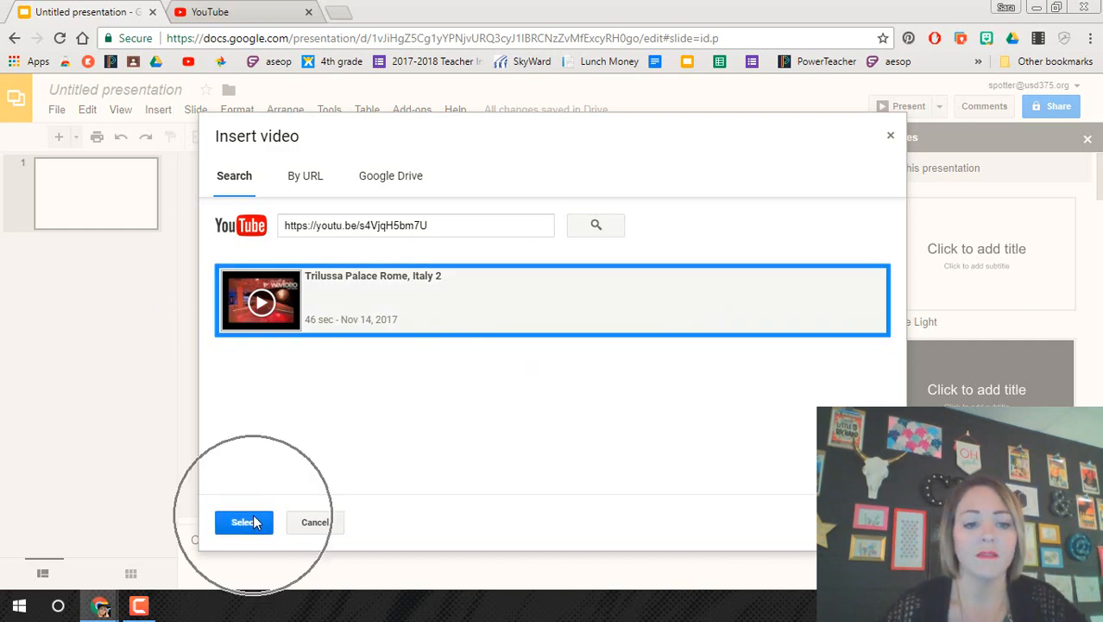
left_click(244, 521)
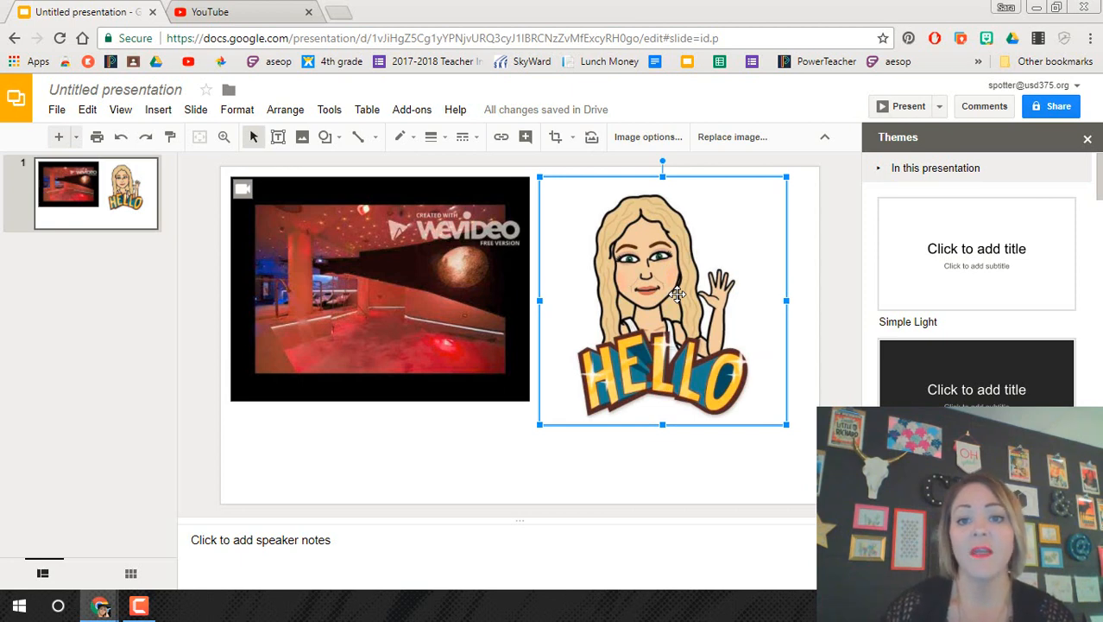
Reset the HELLO Bitmoji image to its original form beside the video
right_click(676, 294)
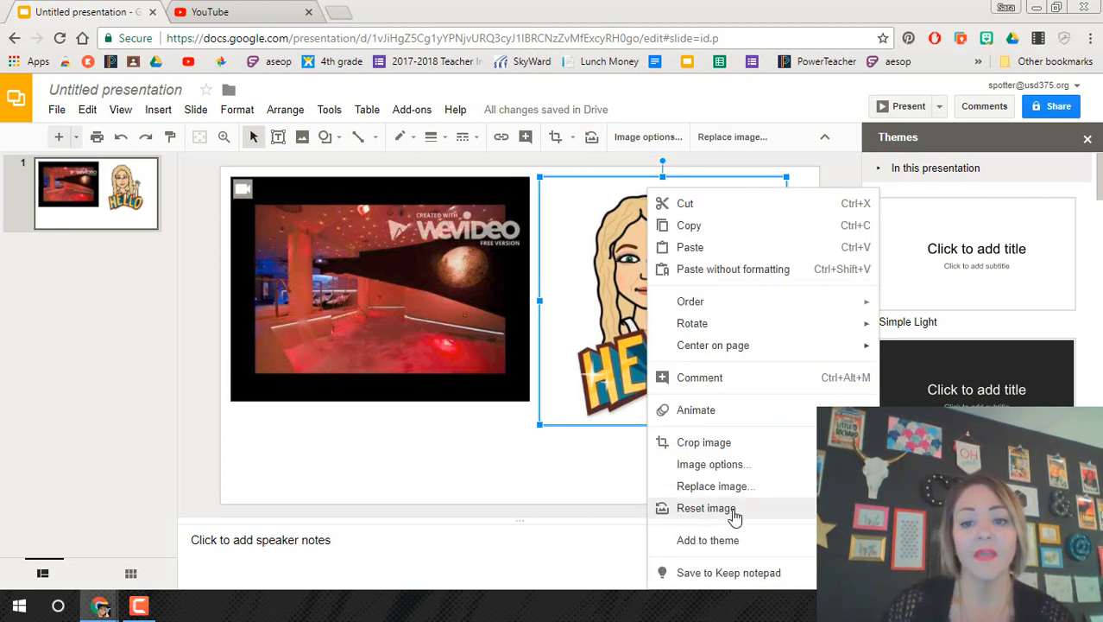
left_click(707, 508)
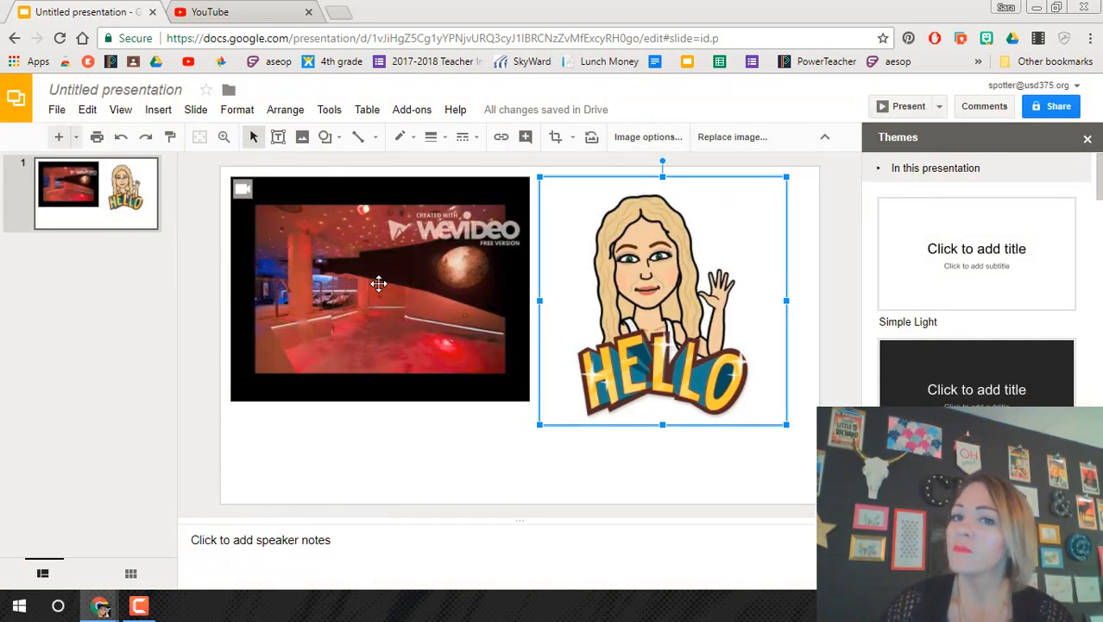
left_click(380, 290)
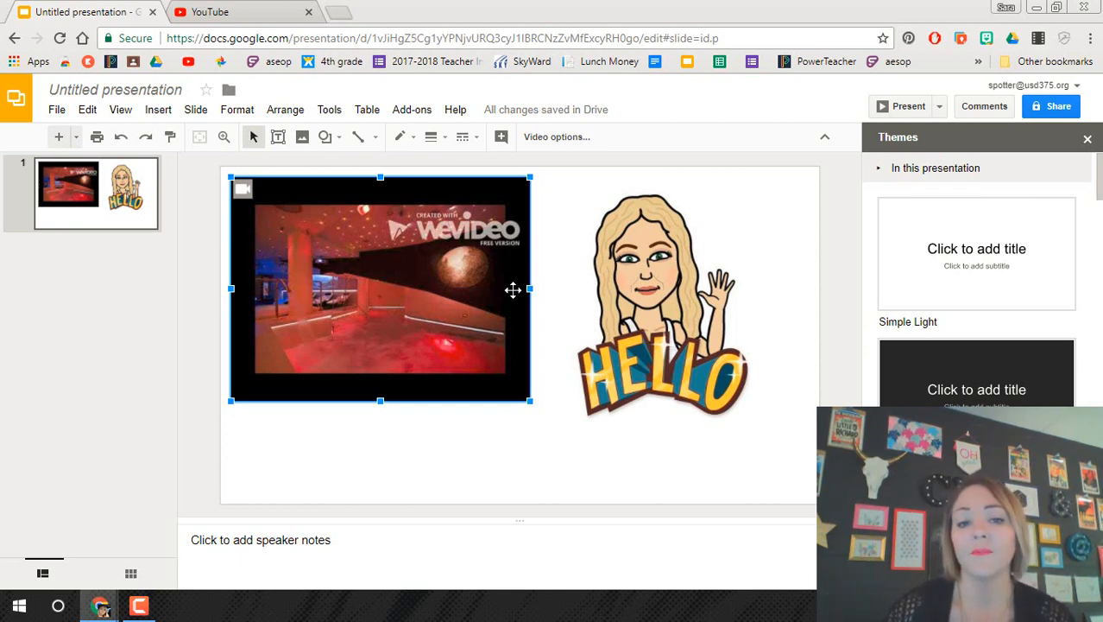
mouse_move(504, 335)
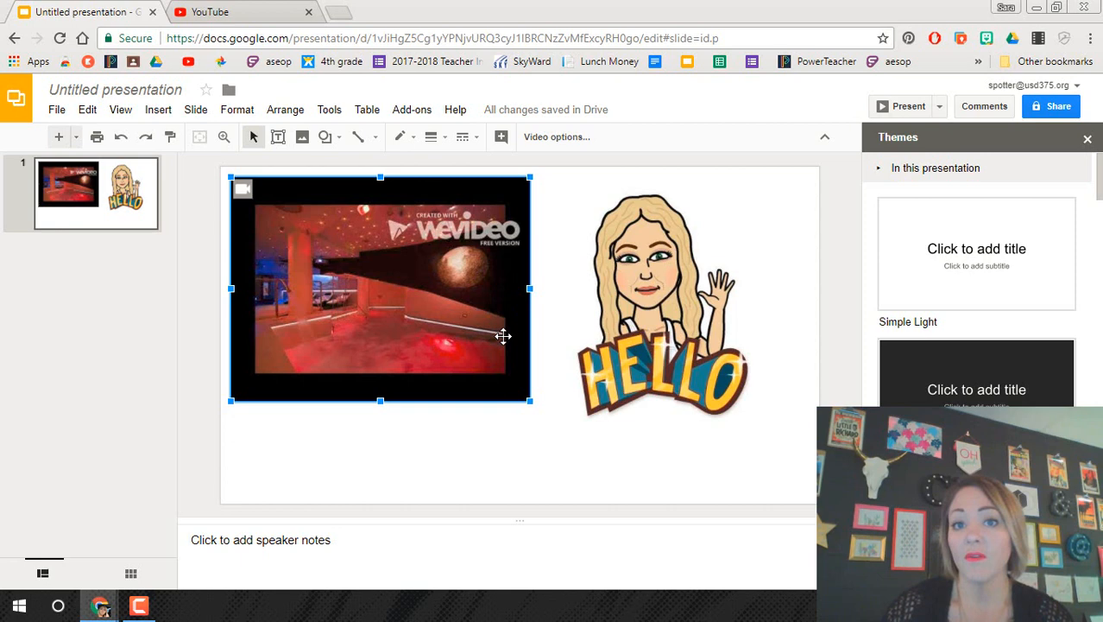
left_click(663, 302)
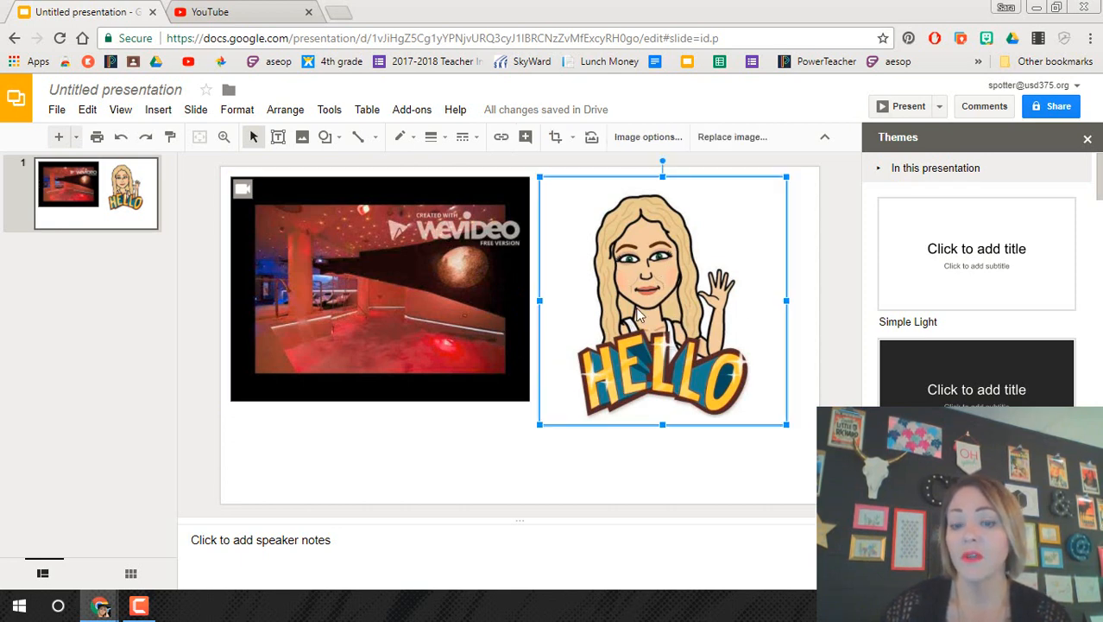
mouse_move(742, 336)
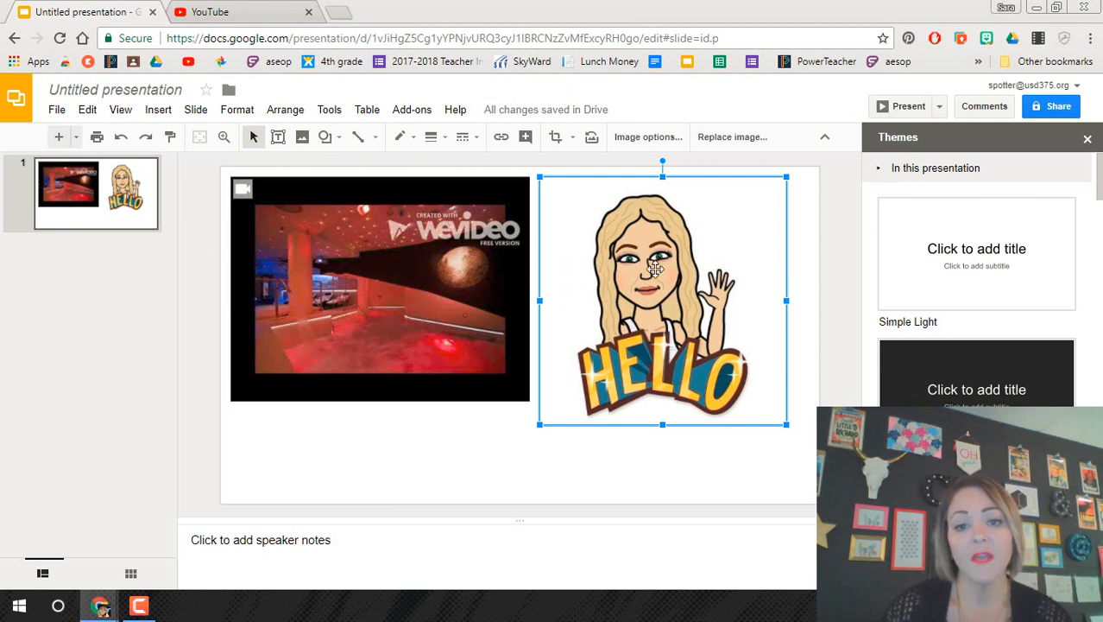
Start cropping the HELLO Bitmoji image
left_click(556, 137)
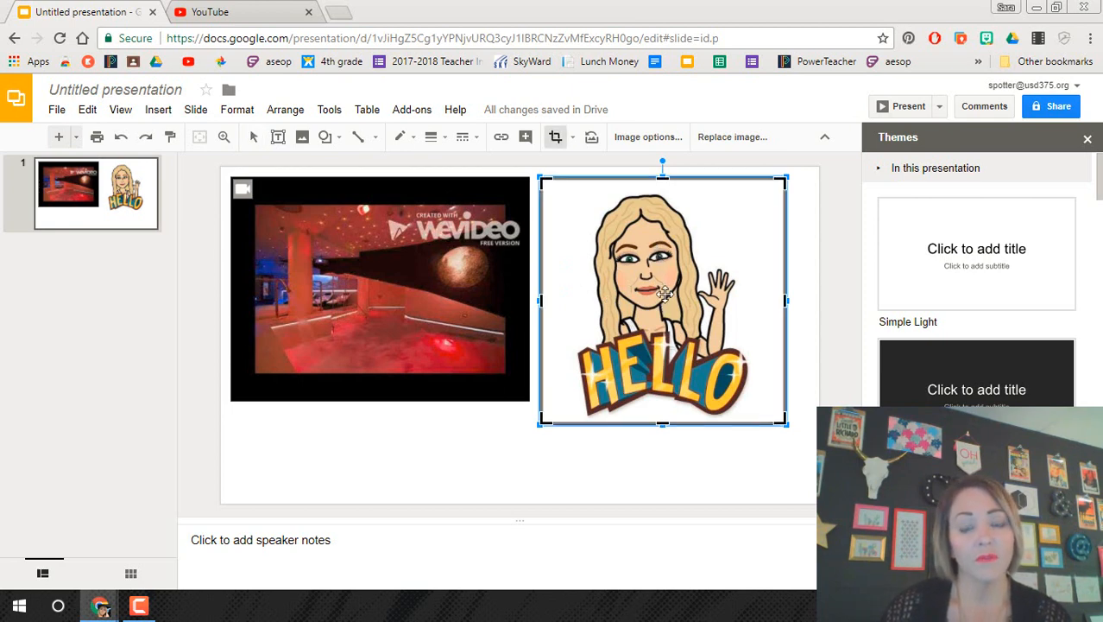
mouse_move(660, 171)
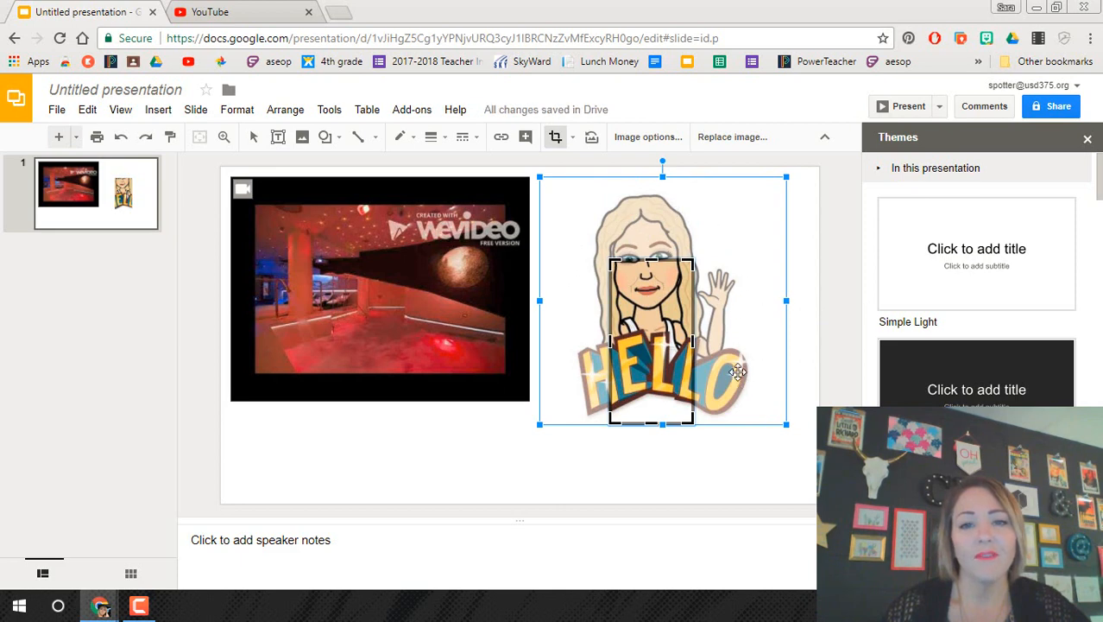
mouse_move(576, 368)
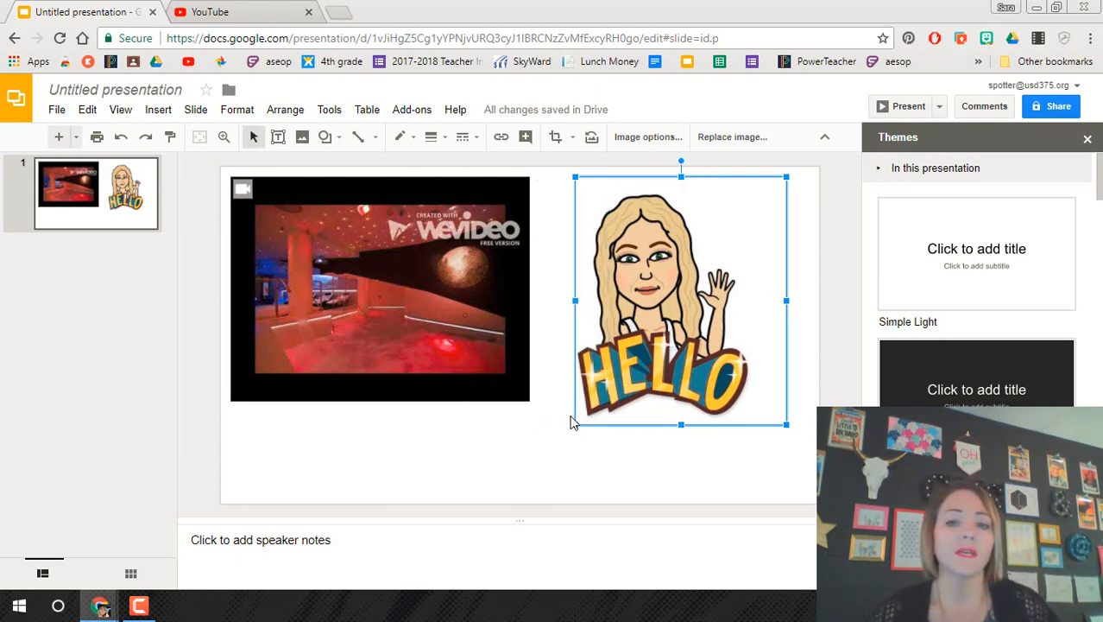
mouse_move(278, 137)
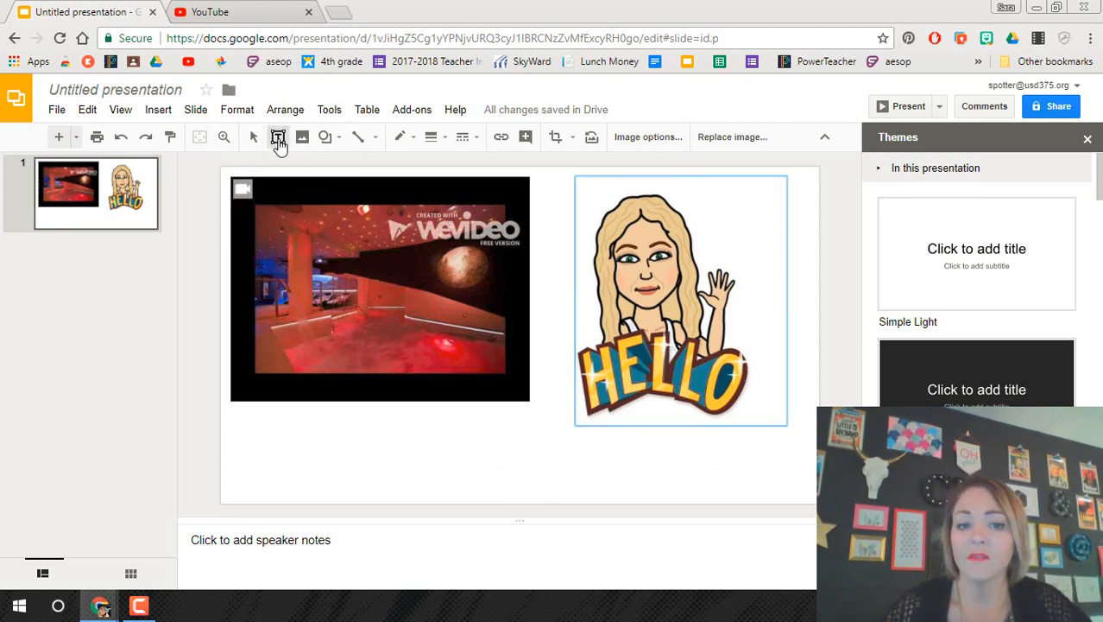
Draw a new text box below the video and bring up the insert choices
left_click_drag(308, 432, 623, 487)
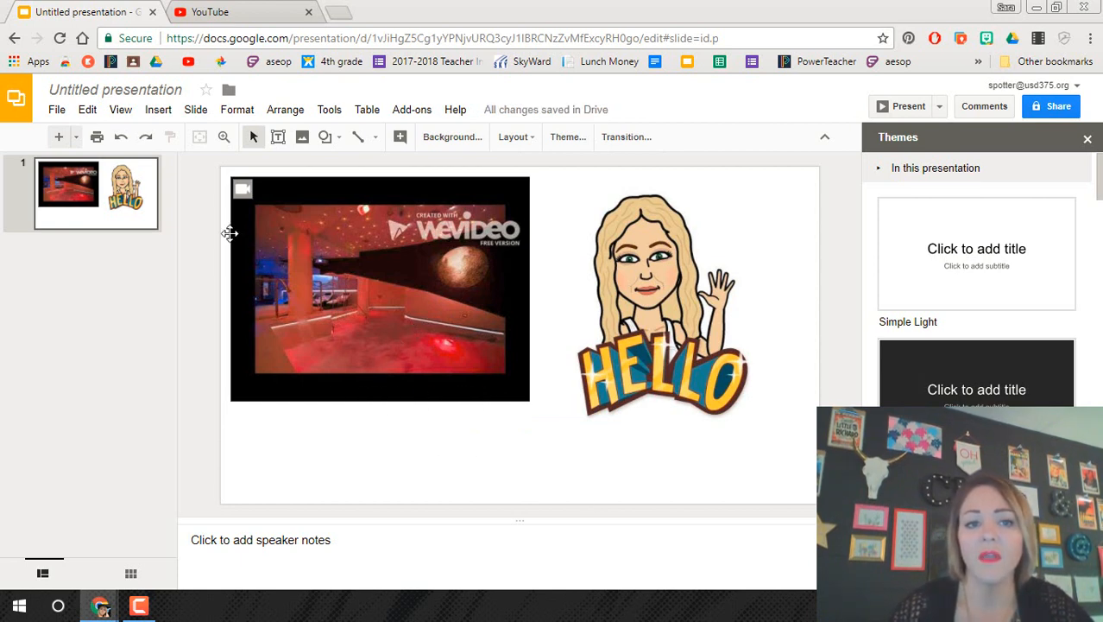
left_click(159, 111)
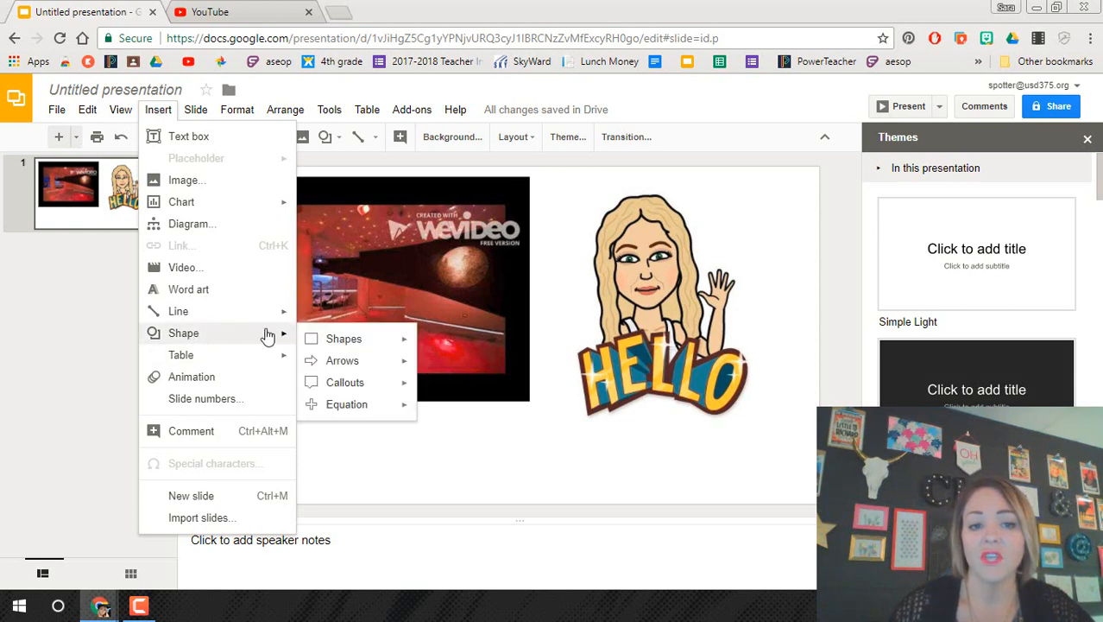
Draw a rectangle over the slide's left half and fill it teal
left_click(344, 338)
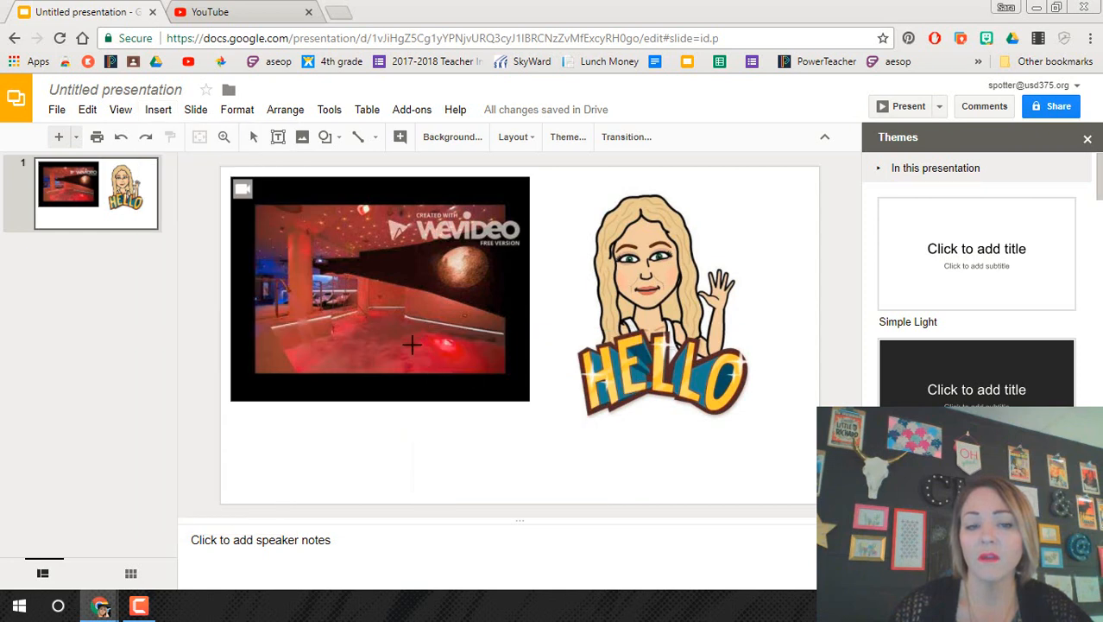
mouse_move(224, 176)
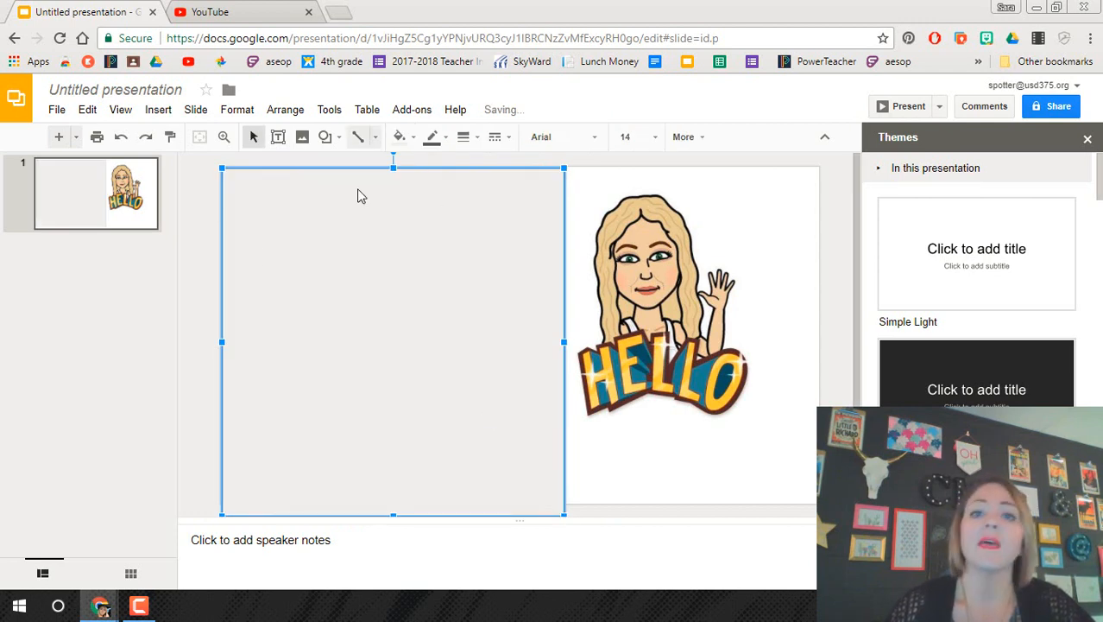
mouse_move(401, 137)
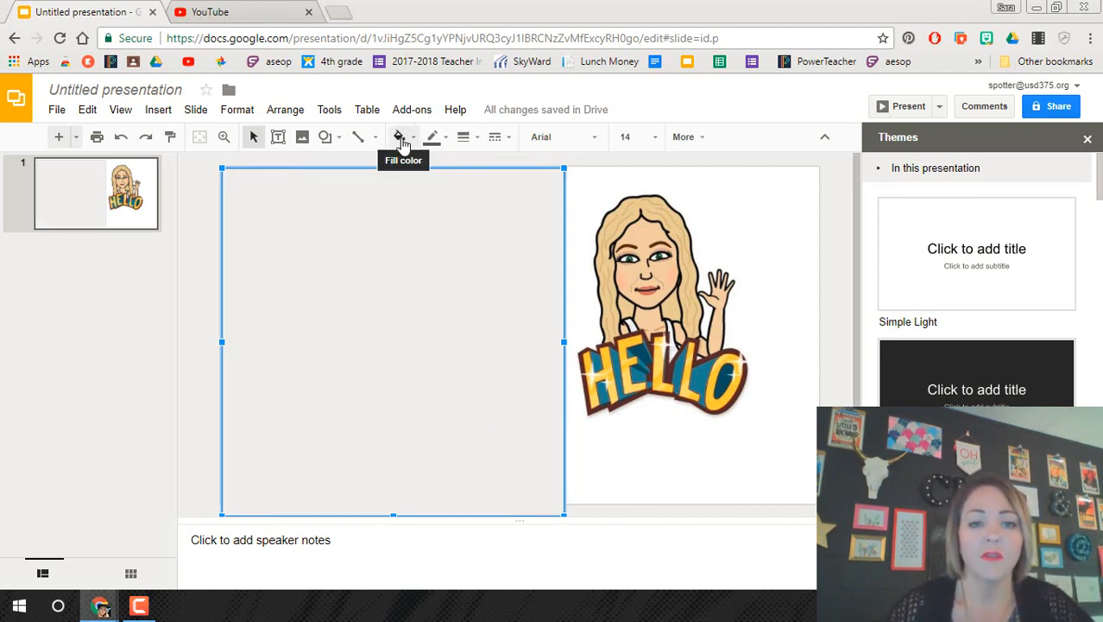
left_click(397, 137)
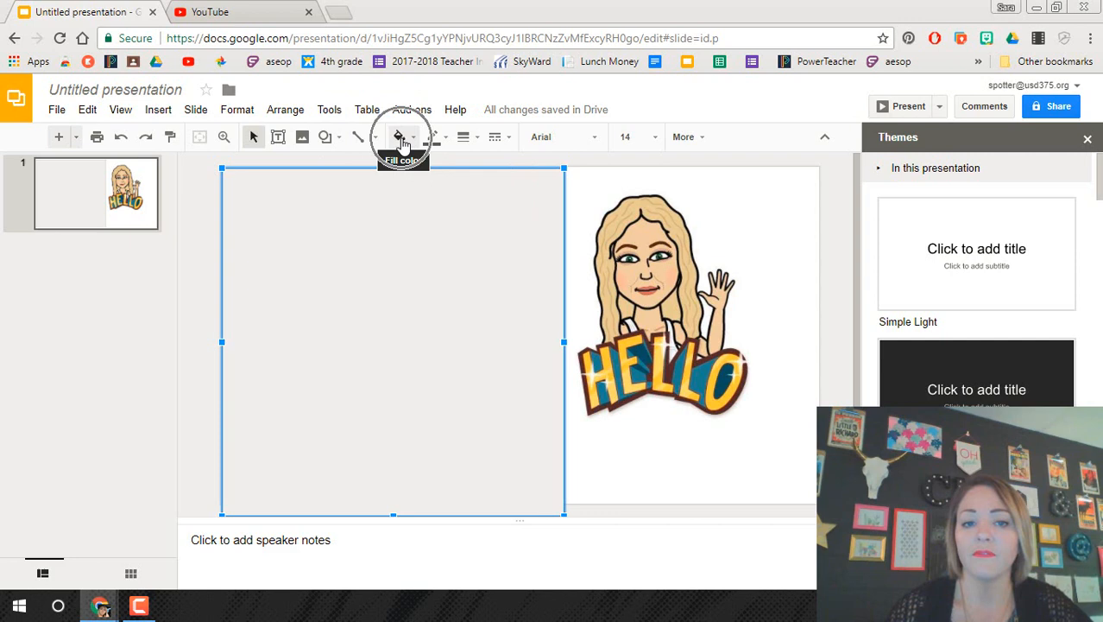
left_click(397, 137)
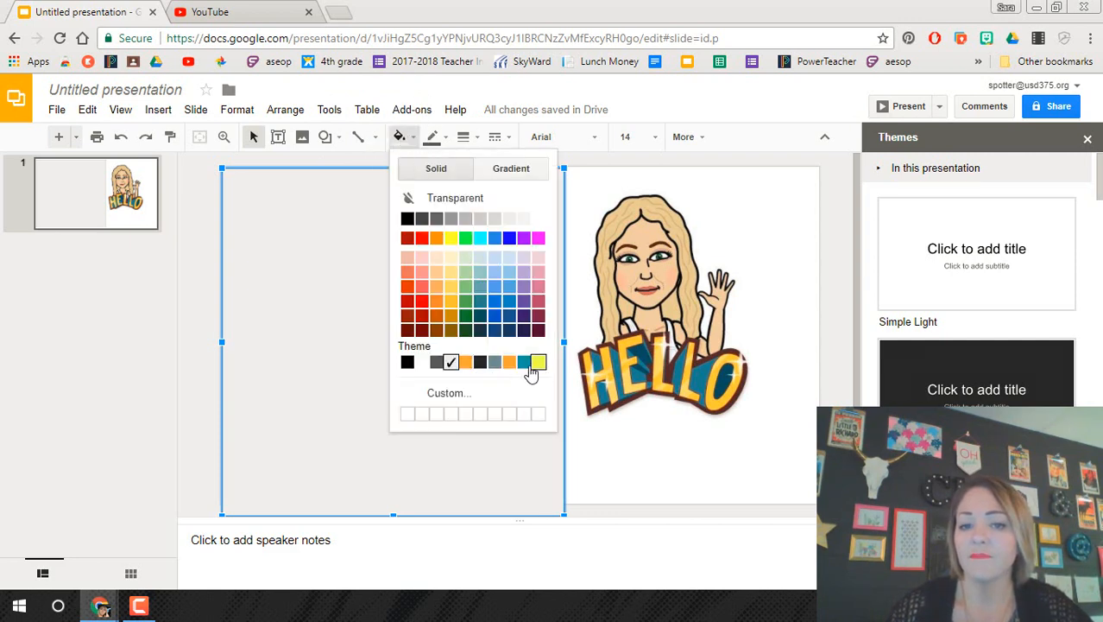
left_click(523, 363)
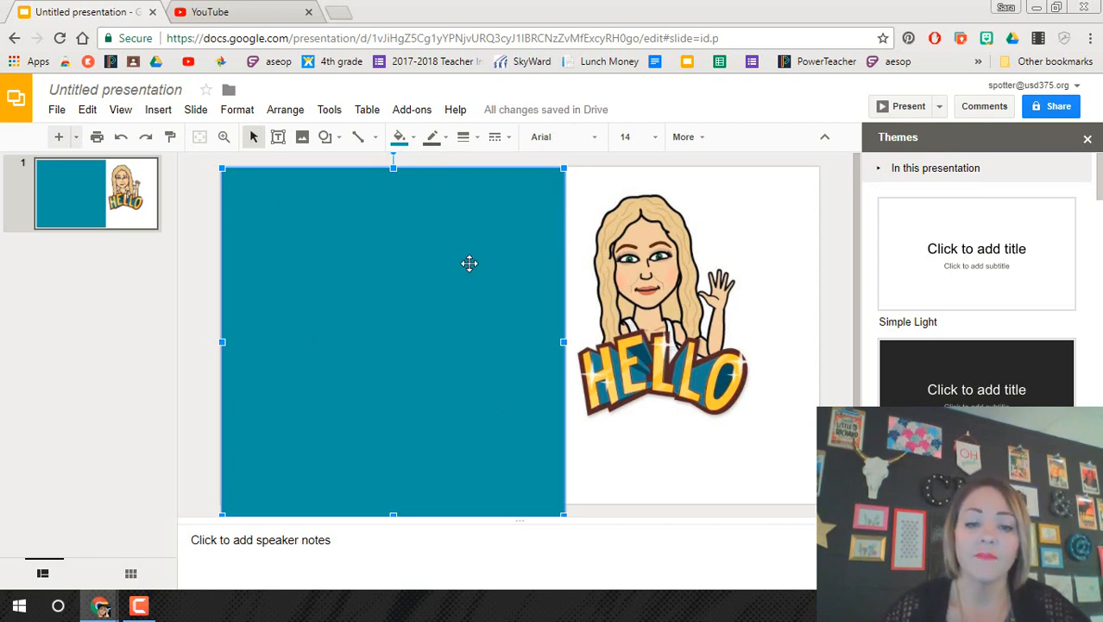
right_click(469, 262)
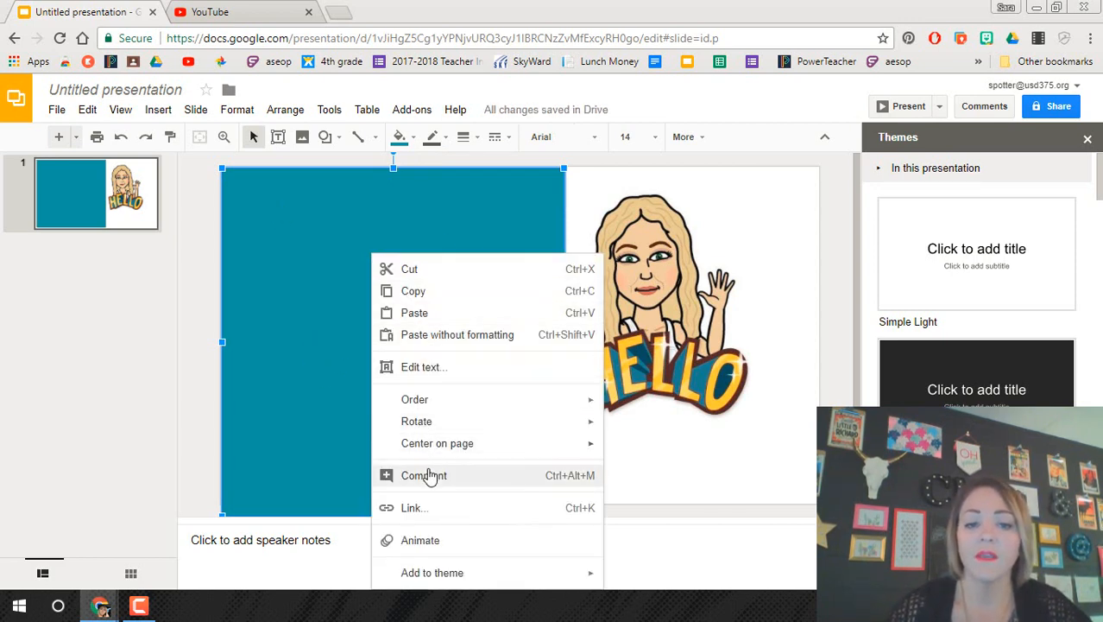
mouse_move(415, 399)
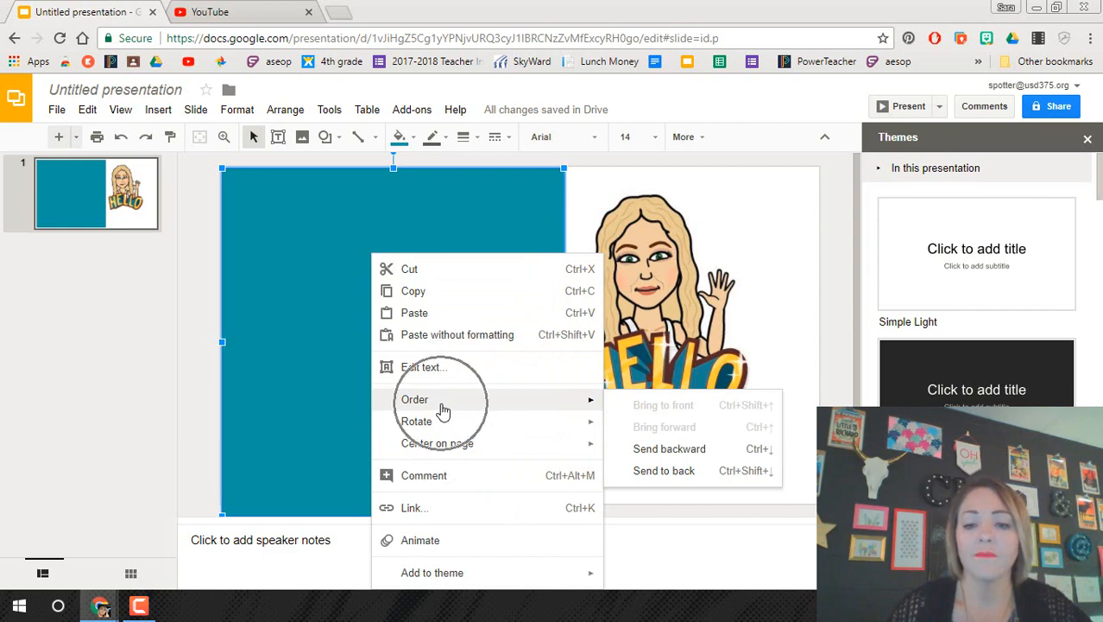
Send the teal rectangle behind the video and make it slightly shorter and narrower
left_click(663, 469)
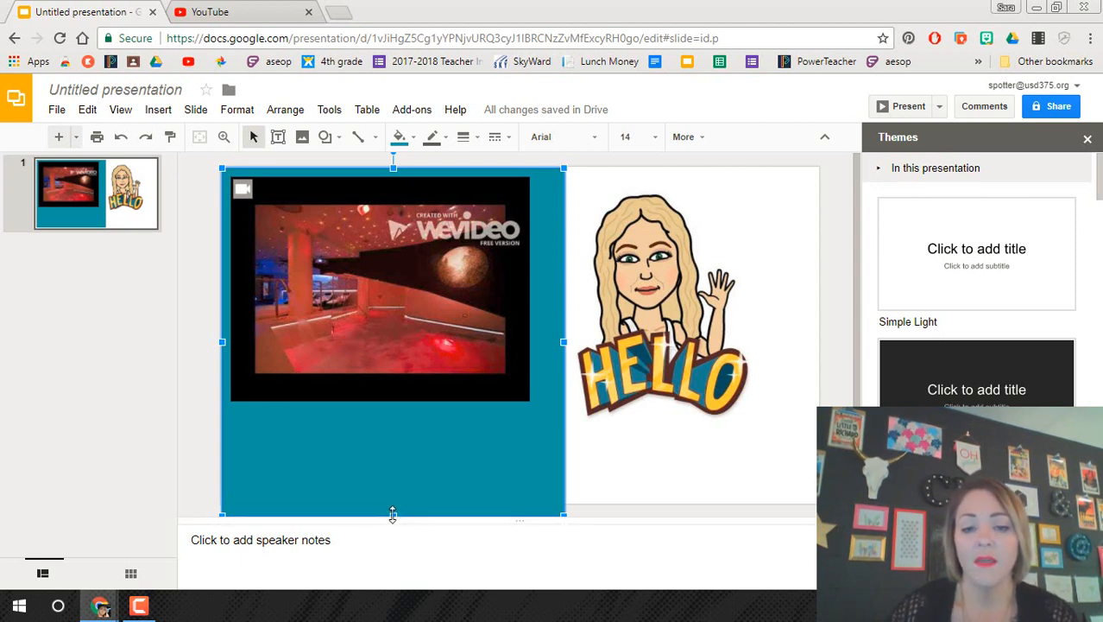
left_click_drag(392, 518, 392, 504)
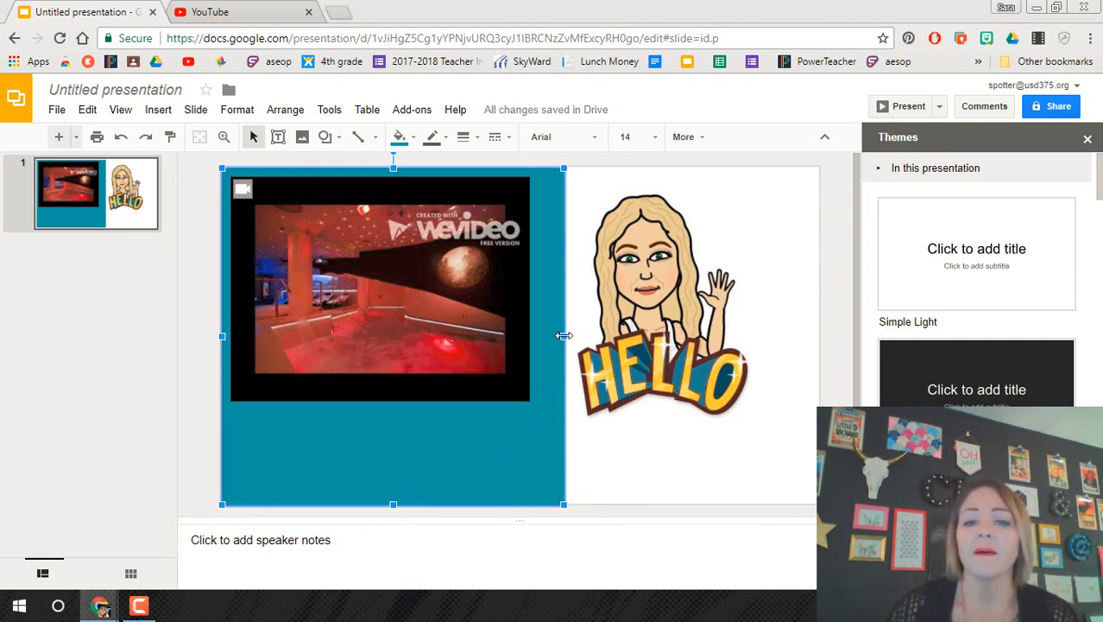
left_click_drag(565, 335, 551, 335)
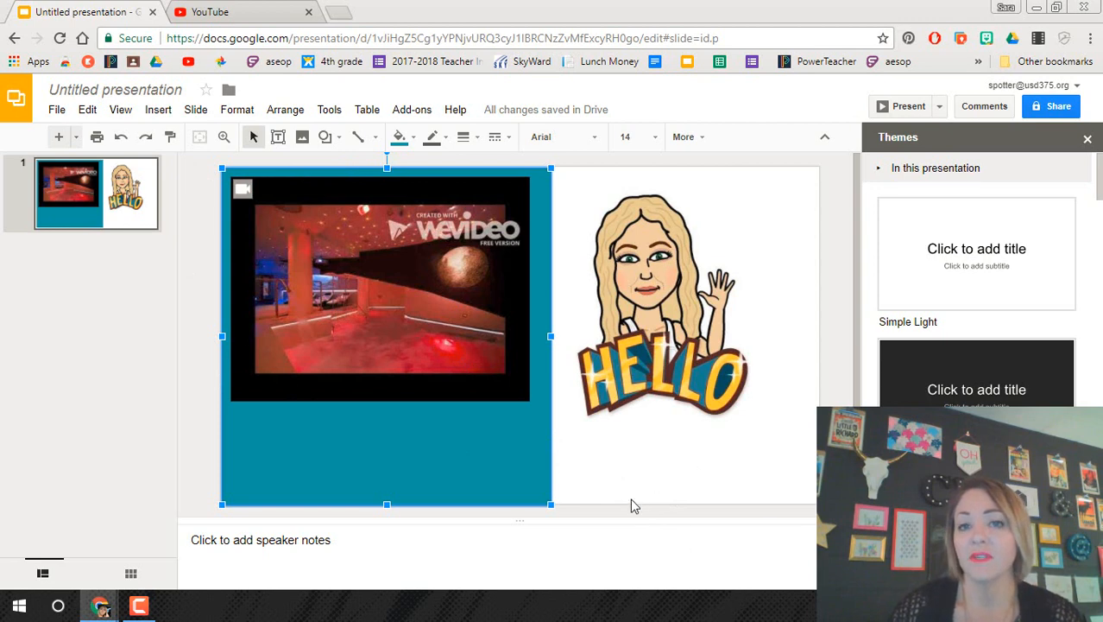
mouse_move(278, 136)
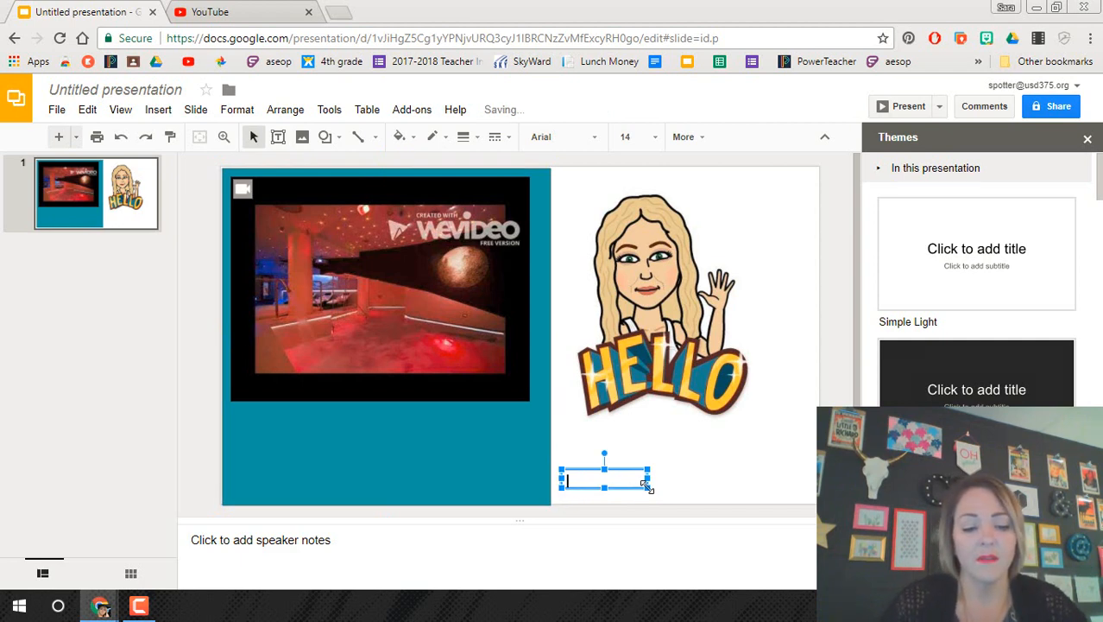
Caption the text box below HELLO with 'Tahiti'
type("Tahiti")
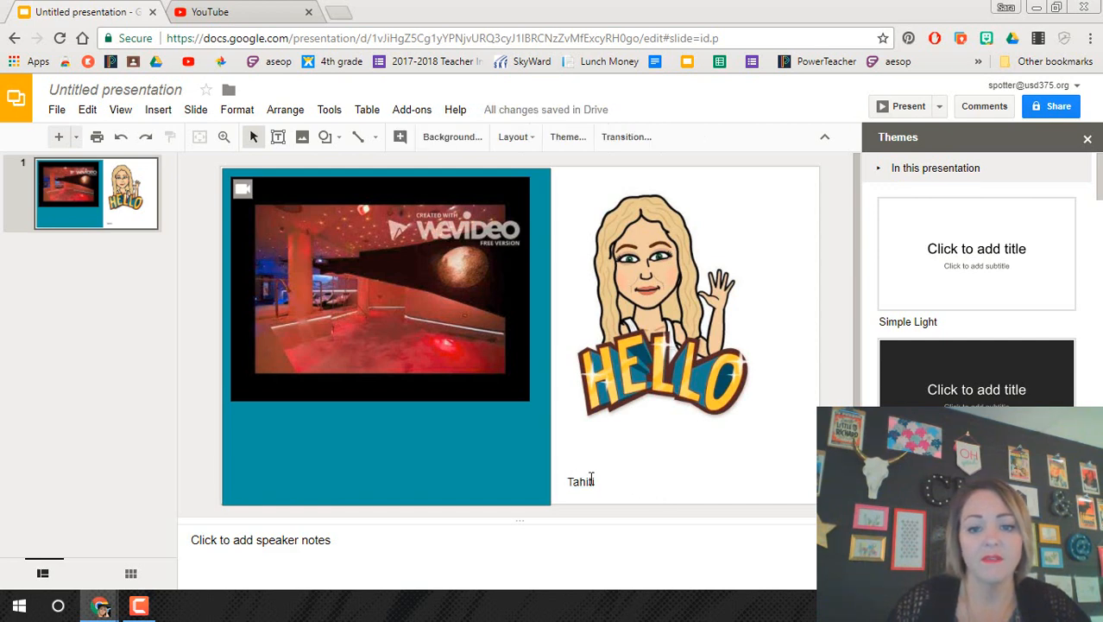
left_click(582, 480)
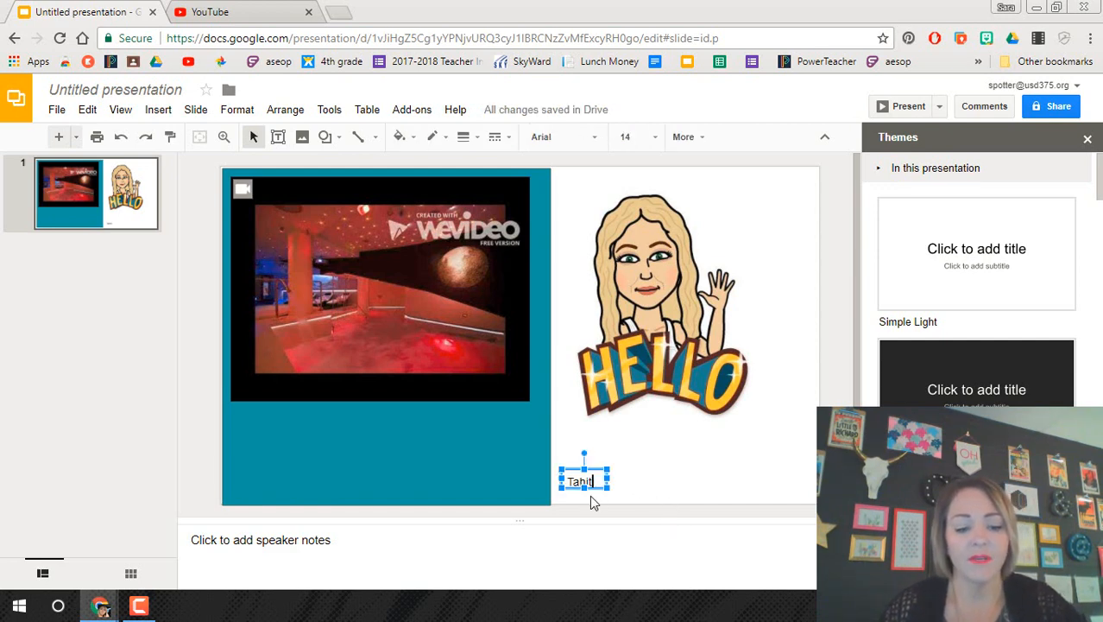
type("https://youtu.be/s4VjqH5bm7Ui")
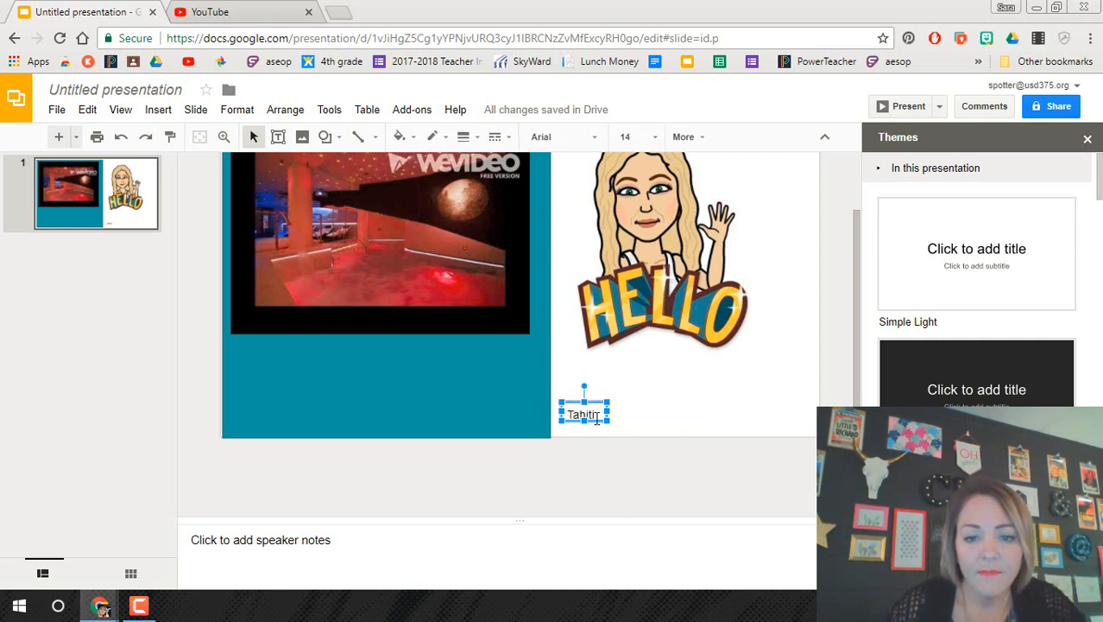
left_click(636, 394)
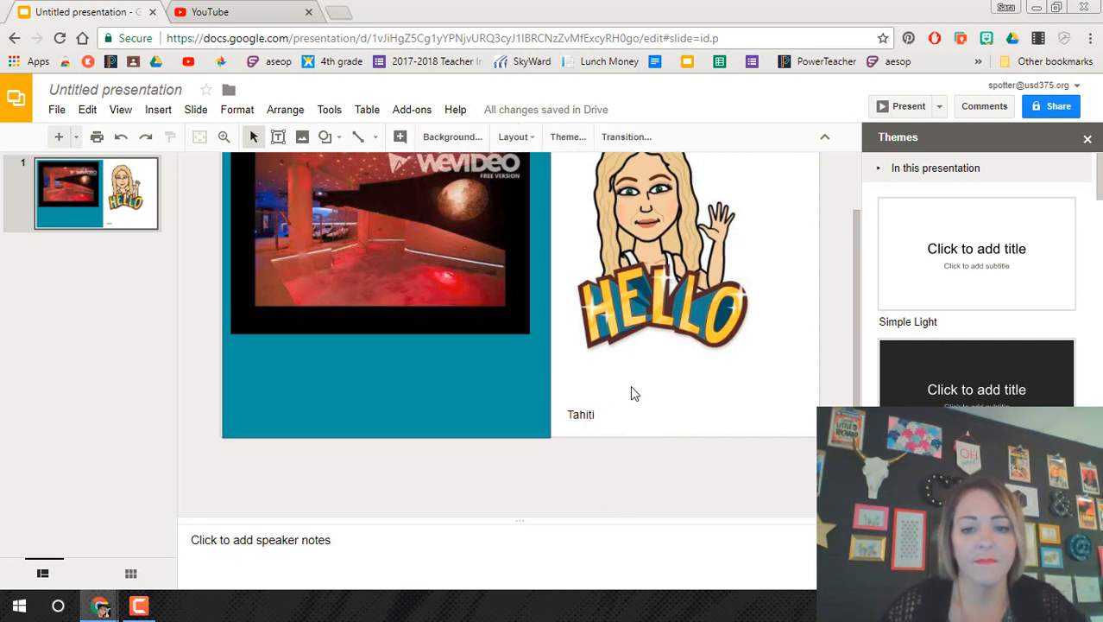
Add a second 'Tahiti' text box and move it to the right of the first
left_click(380, 285)
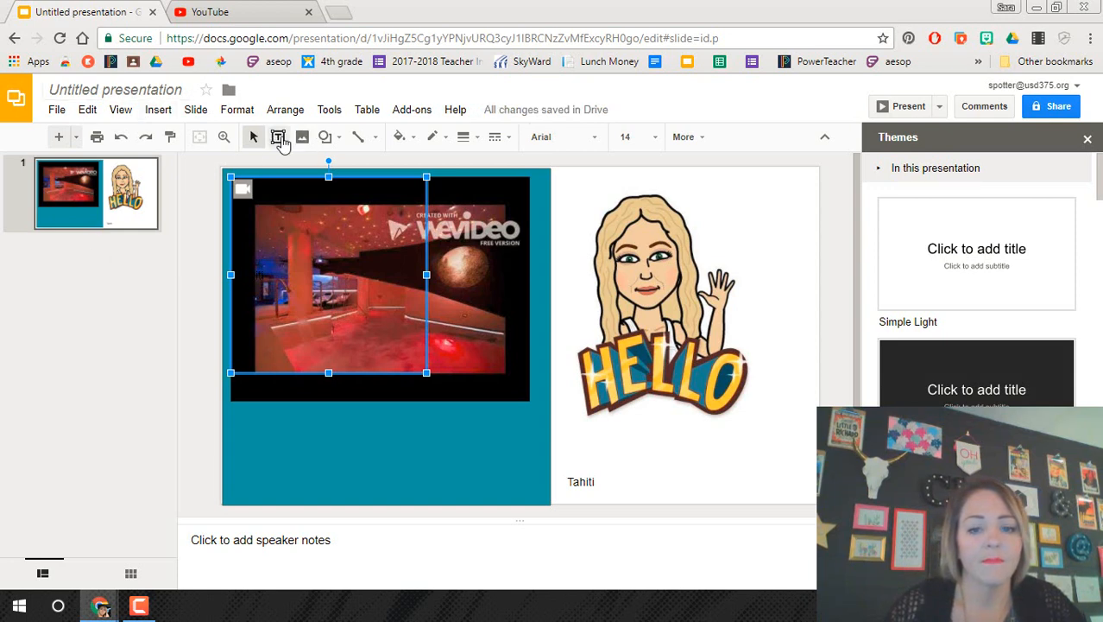
left_click(580, 481)
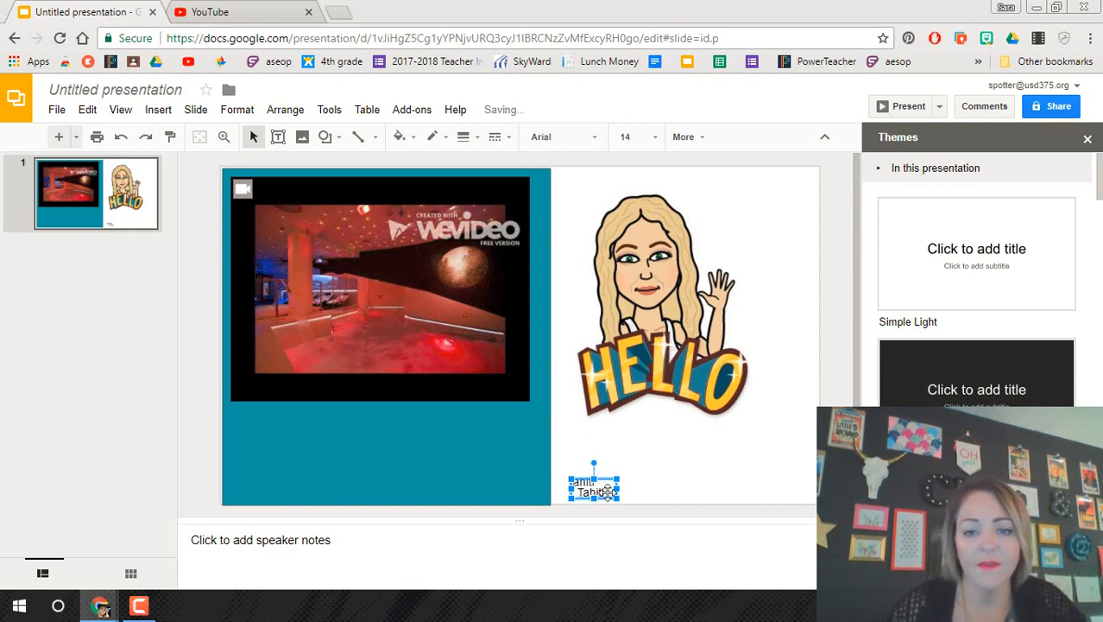
left_click_drag(594, 487, 622, 480)
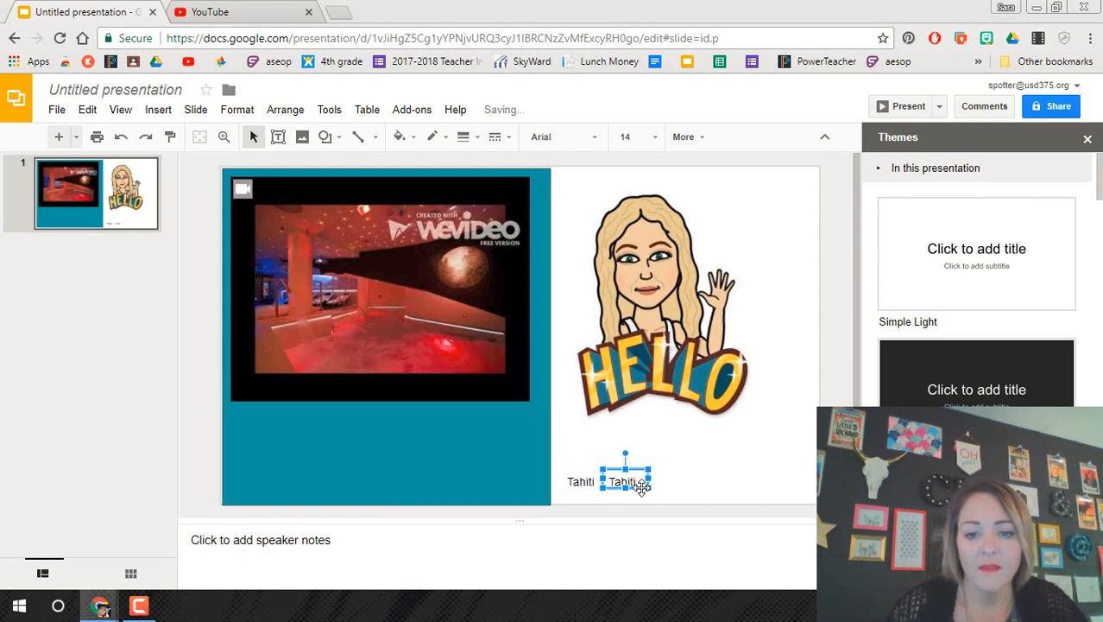